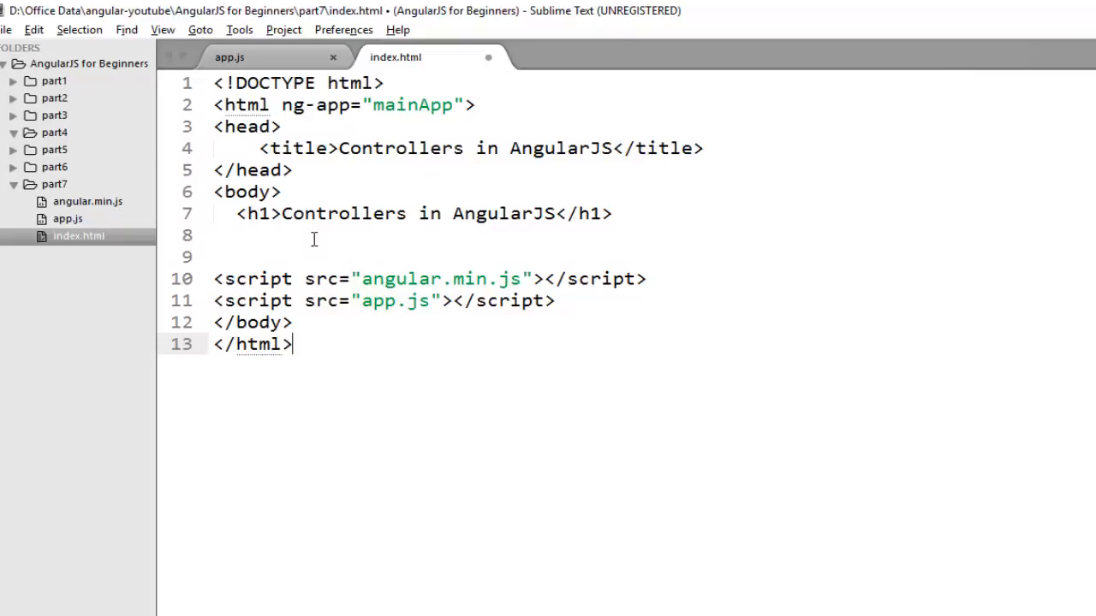
{"action": "mouse_move", "coordinate": [274, 58]}
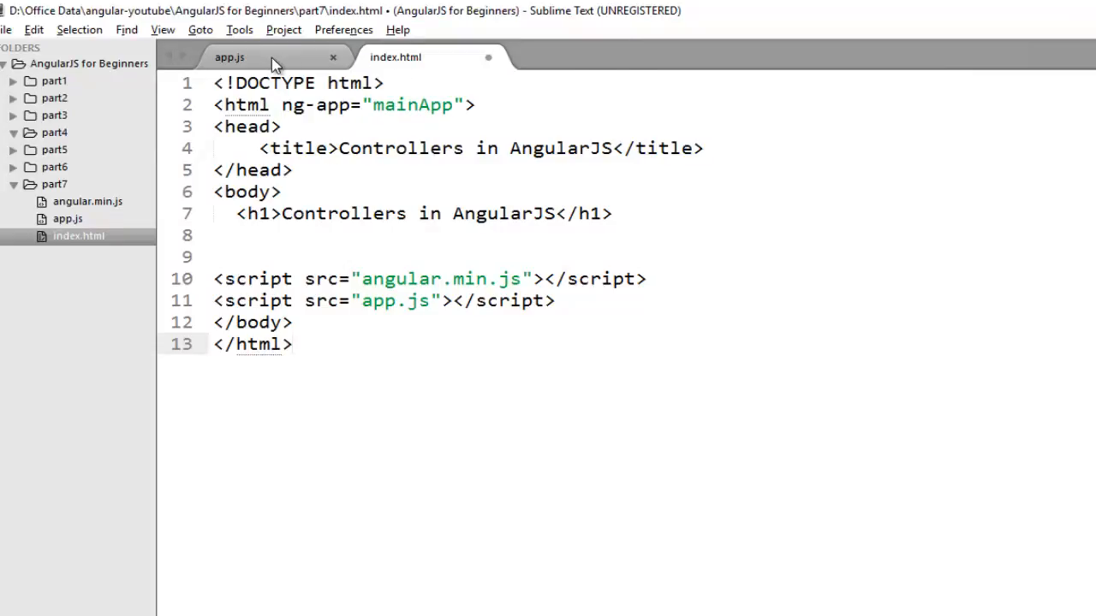
- Review index.html, then bring app.js with the mainApp module definition into view
{"action": "left_click", "coordinate": [394, 56]}
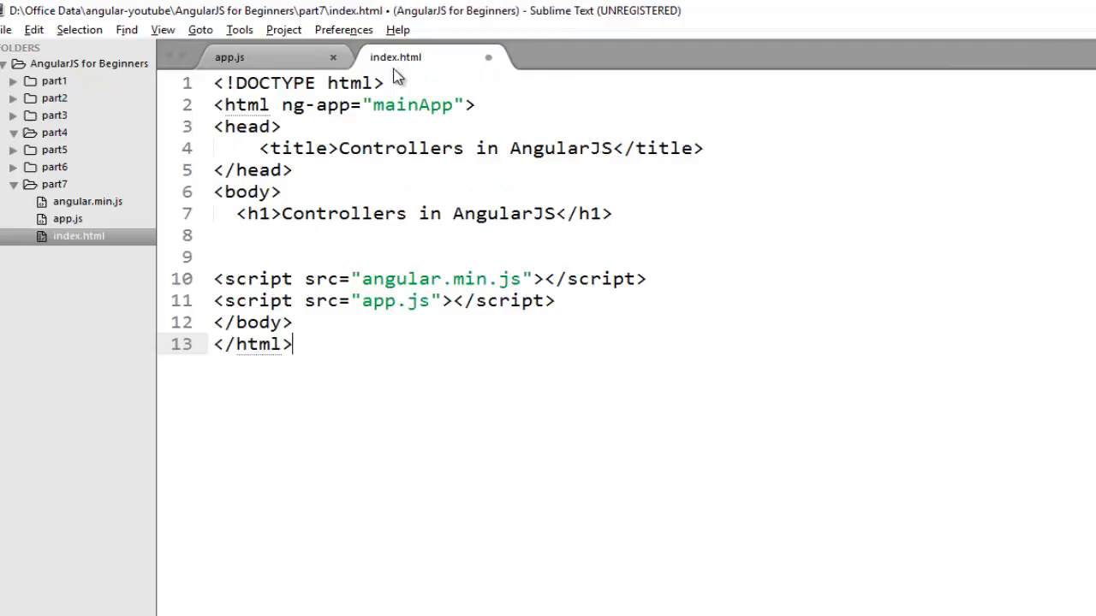
{"action": "mouse_move", "coordinate": [565, 318]}
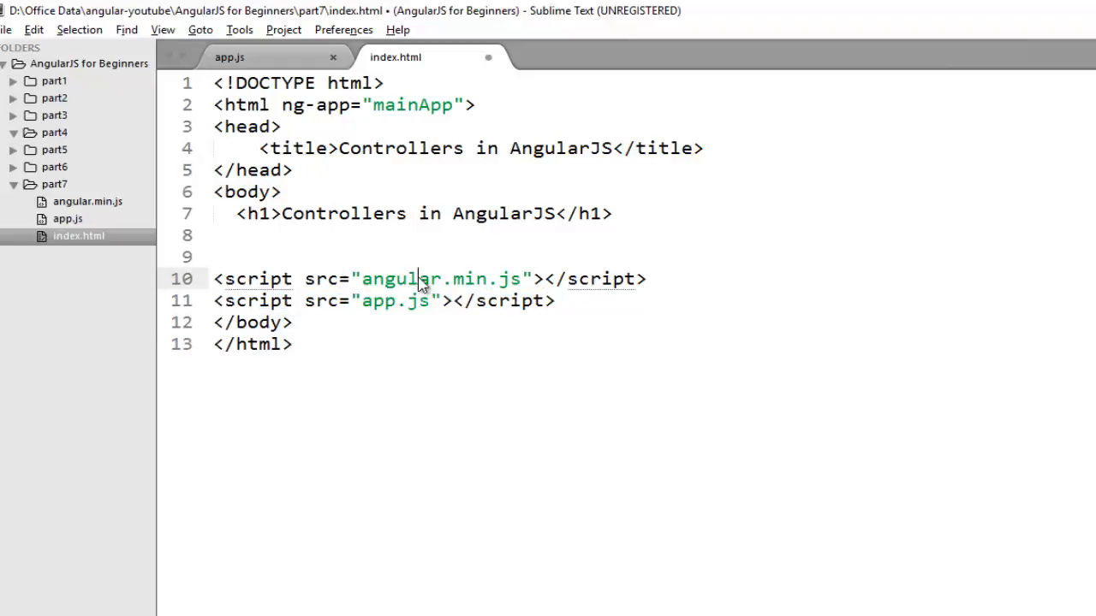
{"action": "left_click", "coordinate": [230, 57]}
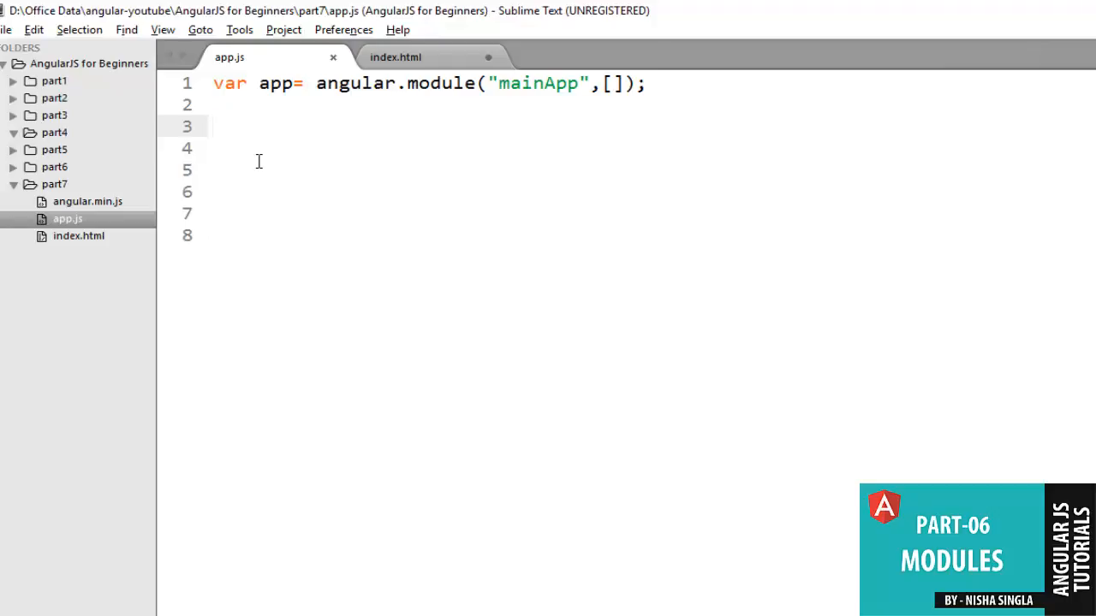
{"action": "left_click", "coordinate": [394, 57]}
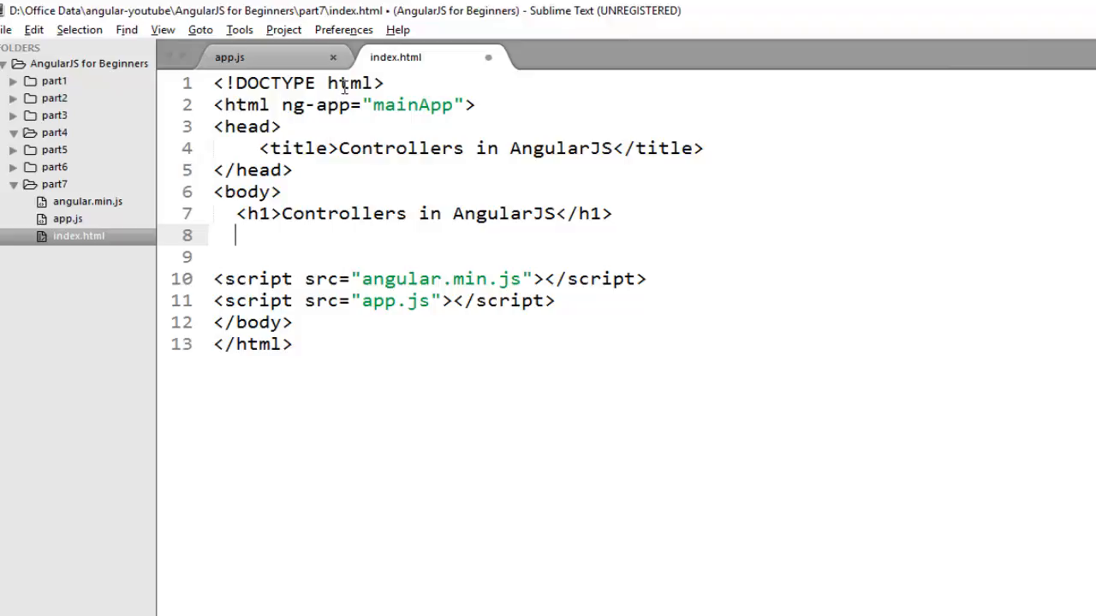
{"action": "double_click", "coordinate": [415, 104]}
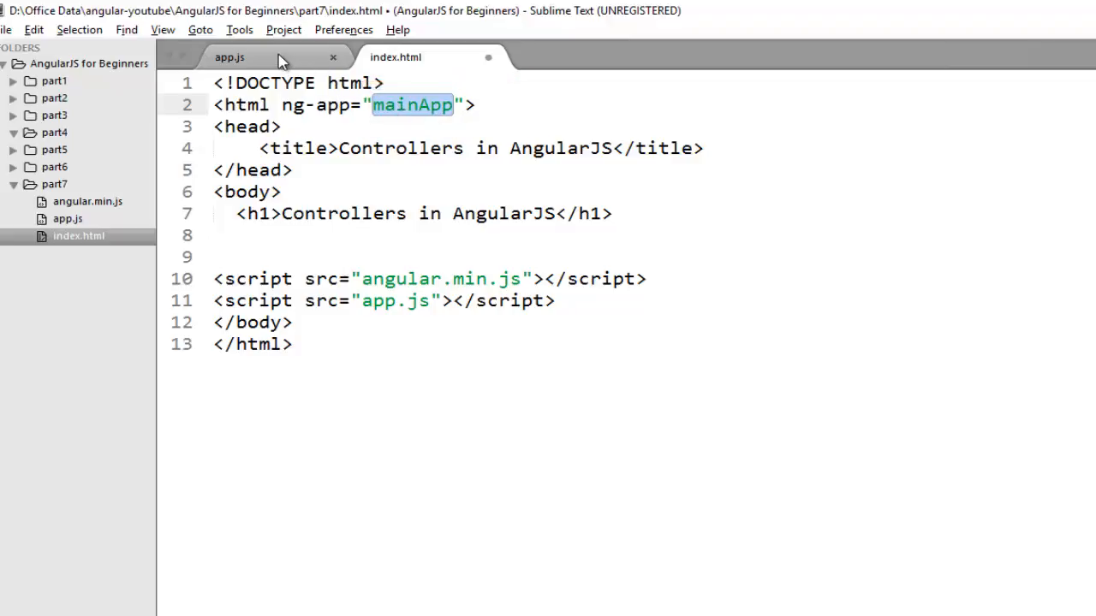
{"action": "mouse_move", "coordinate": [230, 56]}
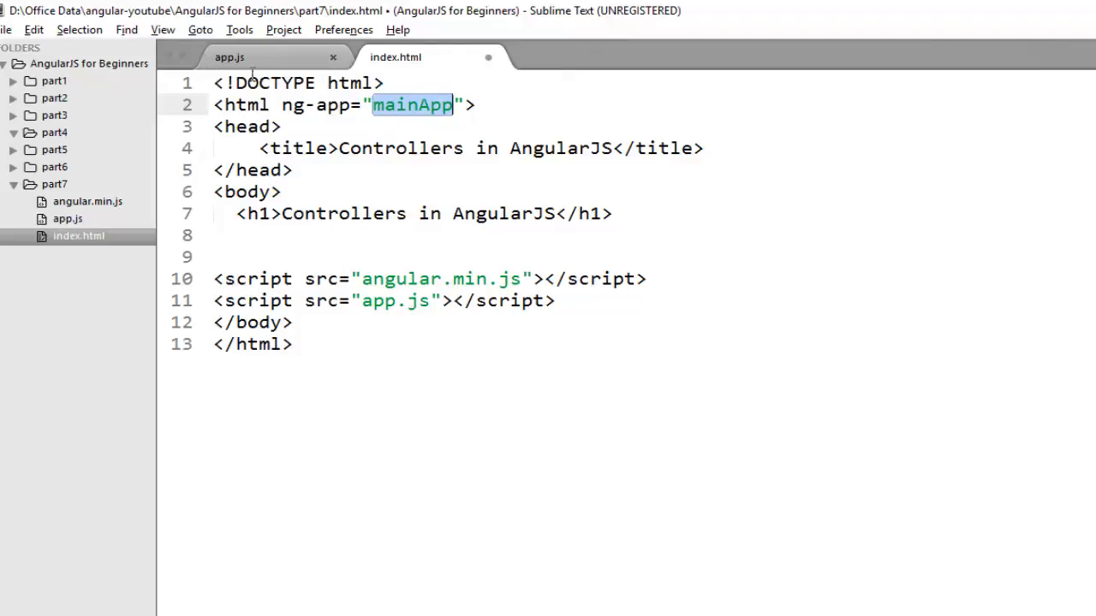
{"action": "left_click", "coordinate": [229, 57]}
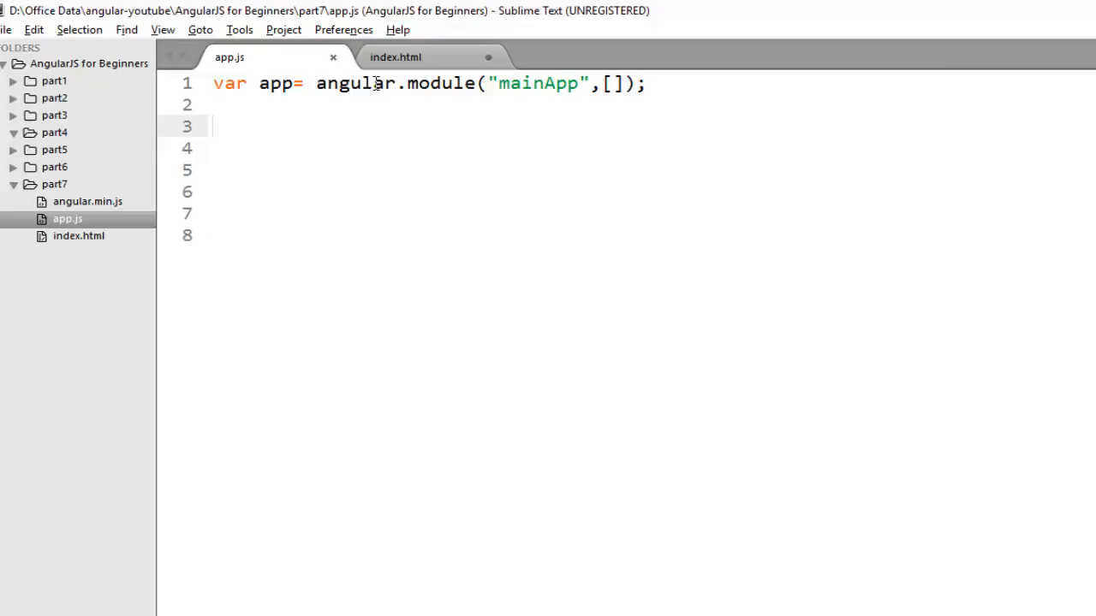
{"action": "double_click", "coordinate": [440, 82]}
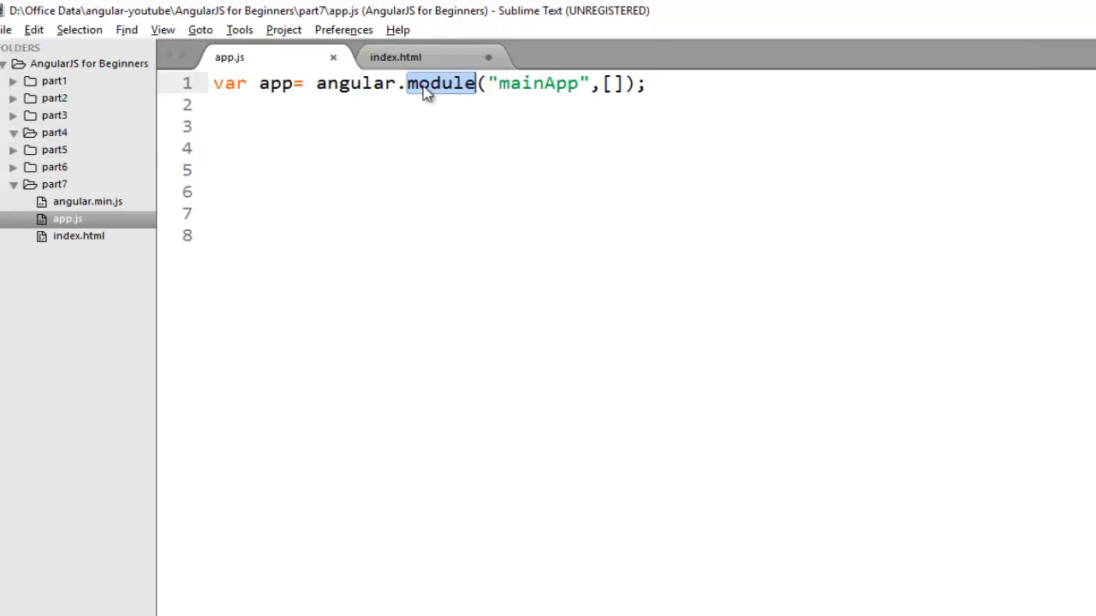
{"action": "double_click", "coordinate": [537, 82]}
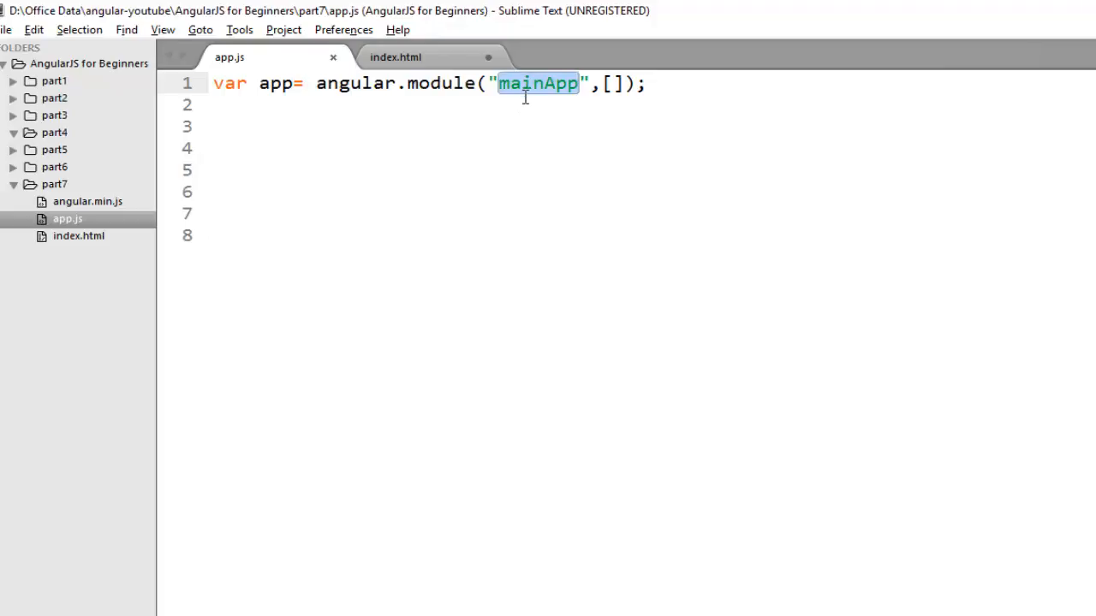
{"action": "mouse_move", "coordinate": [395, 57]}
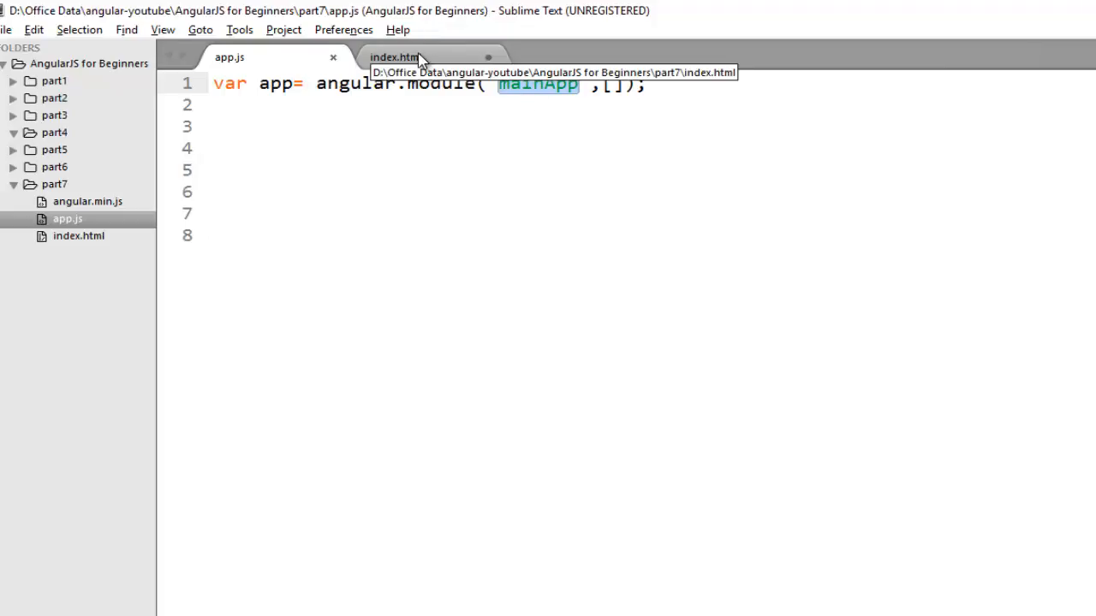
{"action": "left_click", "coordinate": [394, 56]}
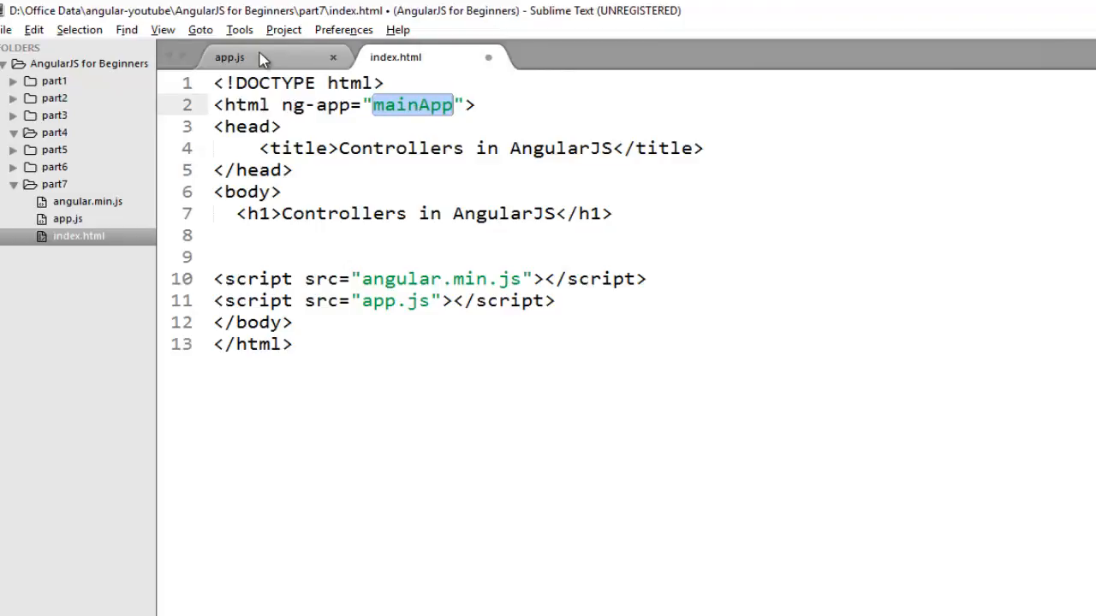
{"action": "left_click", "coordinate": [230, 57]}
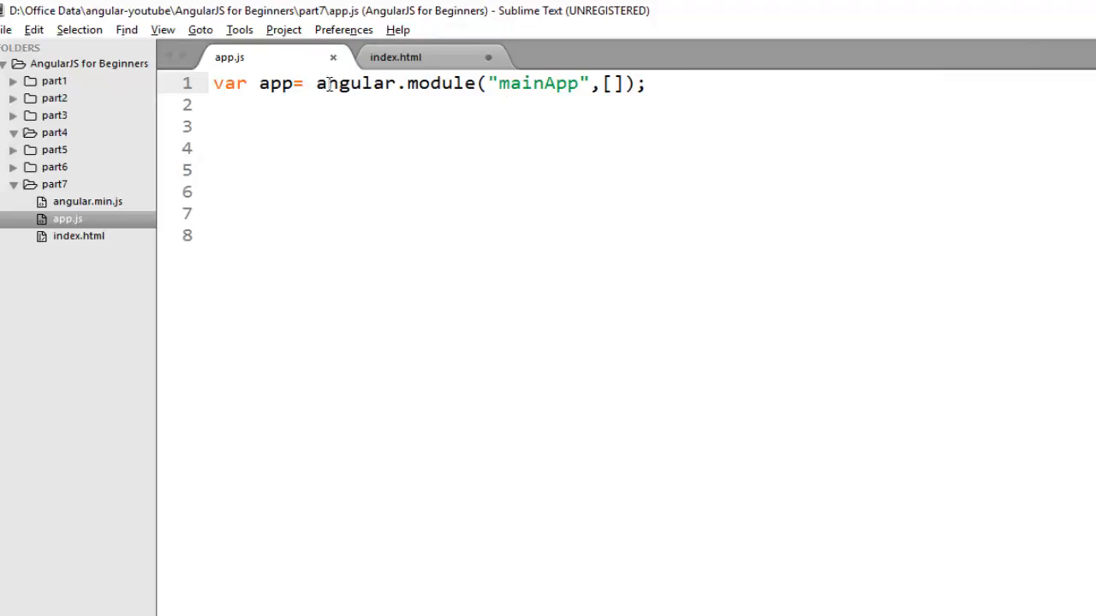
- Write app.controller("userController", function($scope){ }); on line 3 of app.js
{"action": "left_click_drag", "start_coordinate": [212, 82], "coordinate": [295, 82]}
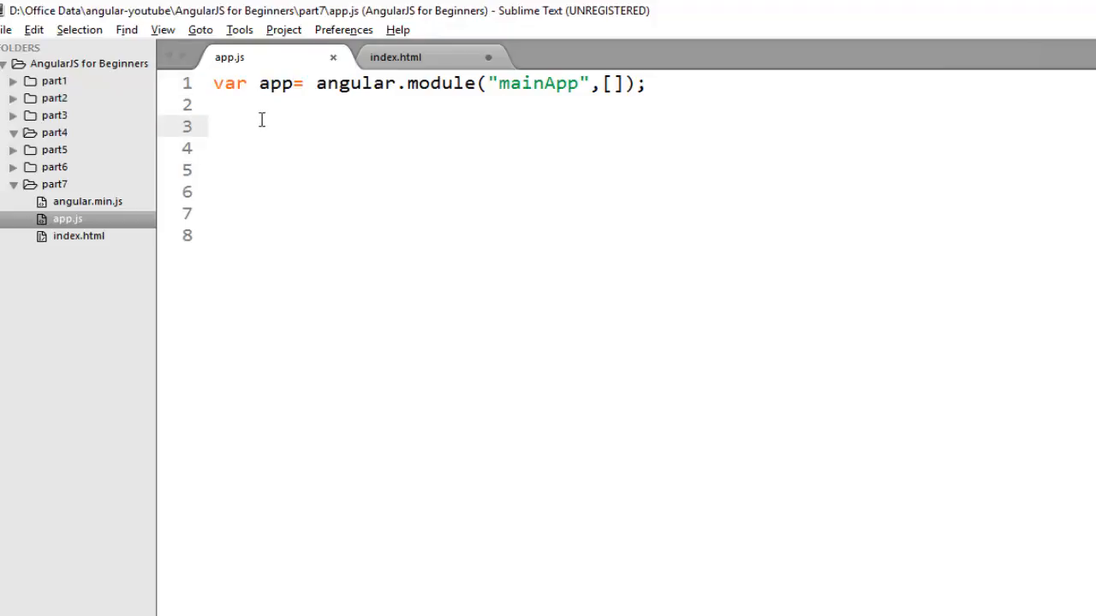
{"action": "type", "text": "app.c"}
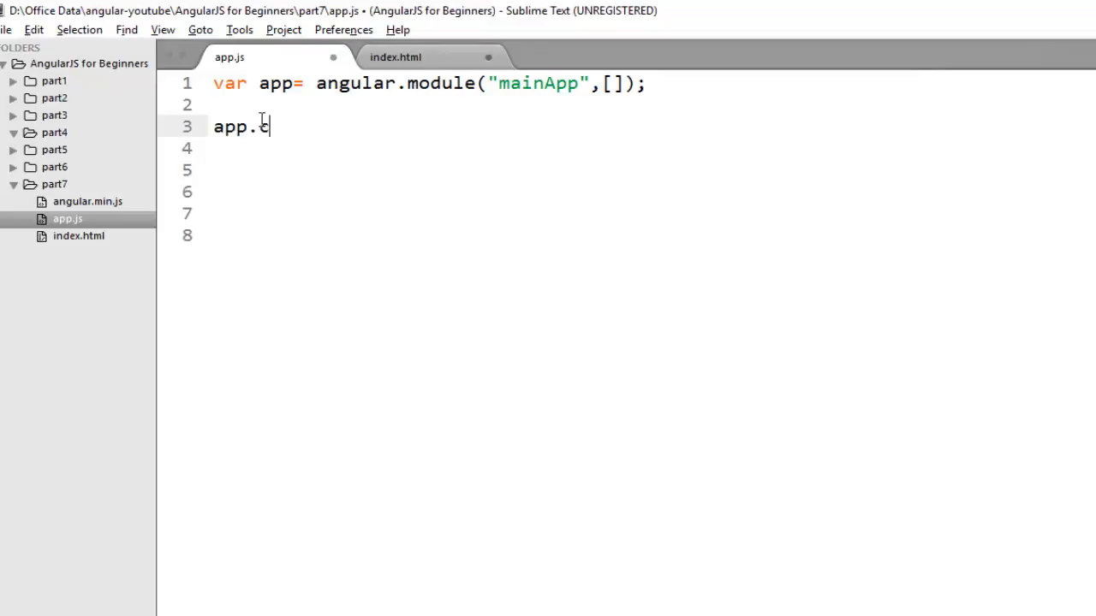
{"action": "type", "text": "ontroller()"}
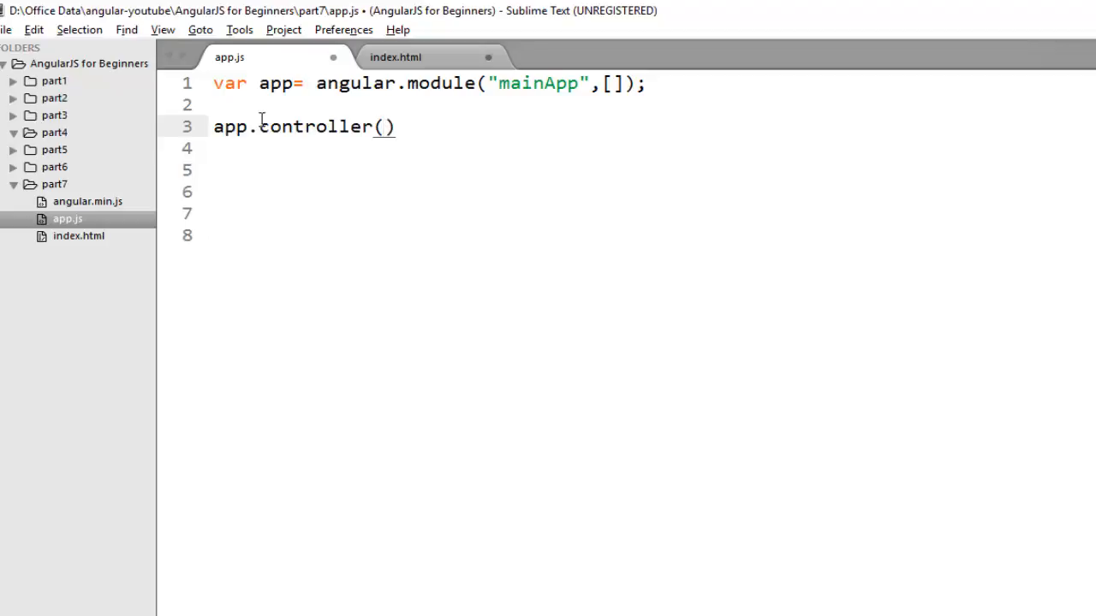
{"action": "type", "text": "\"\""}
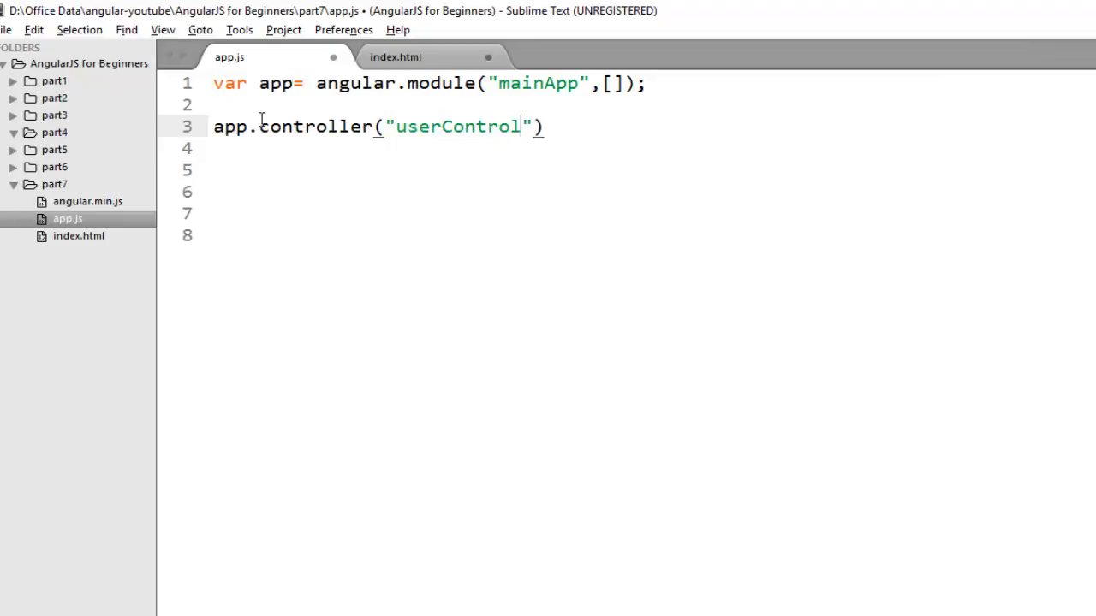
{"action": "type", "text": "ler,"}
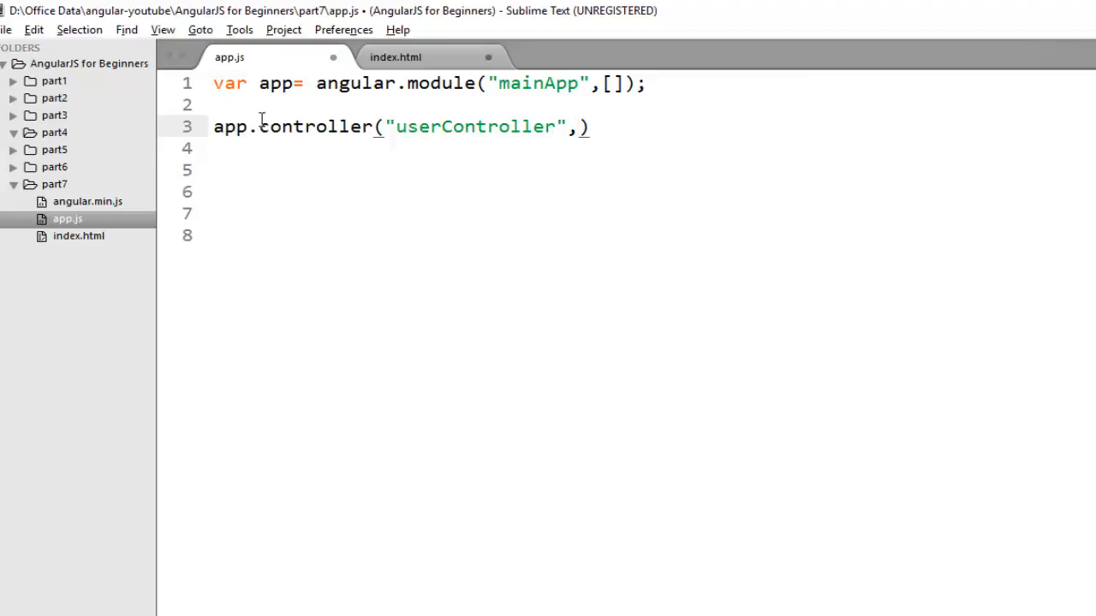
{"action": "type", "text": "function("}
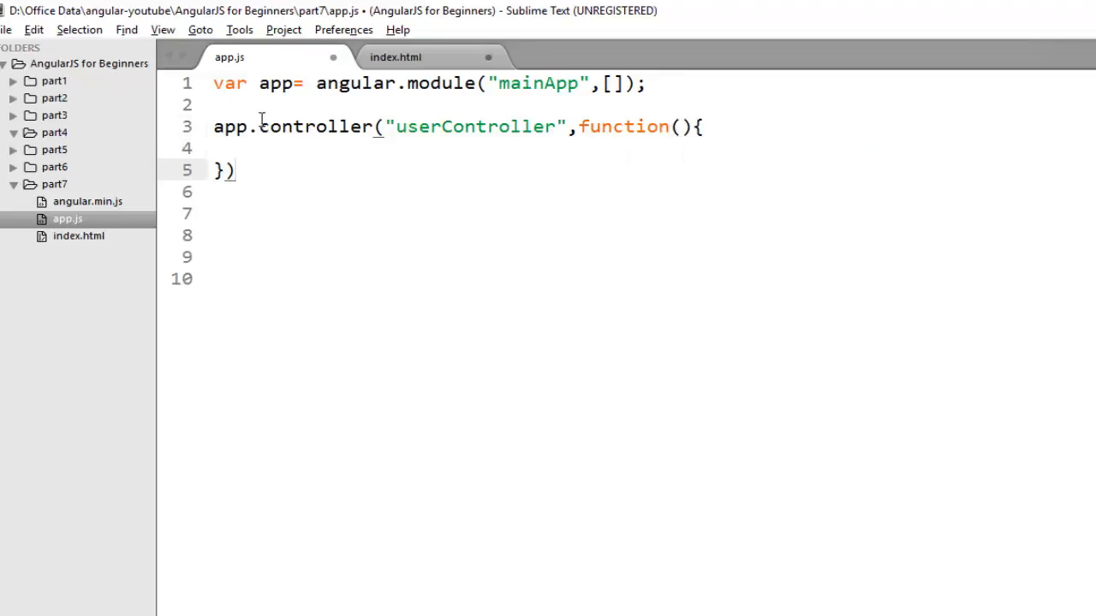
{"action": "type", "text": ";"}
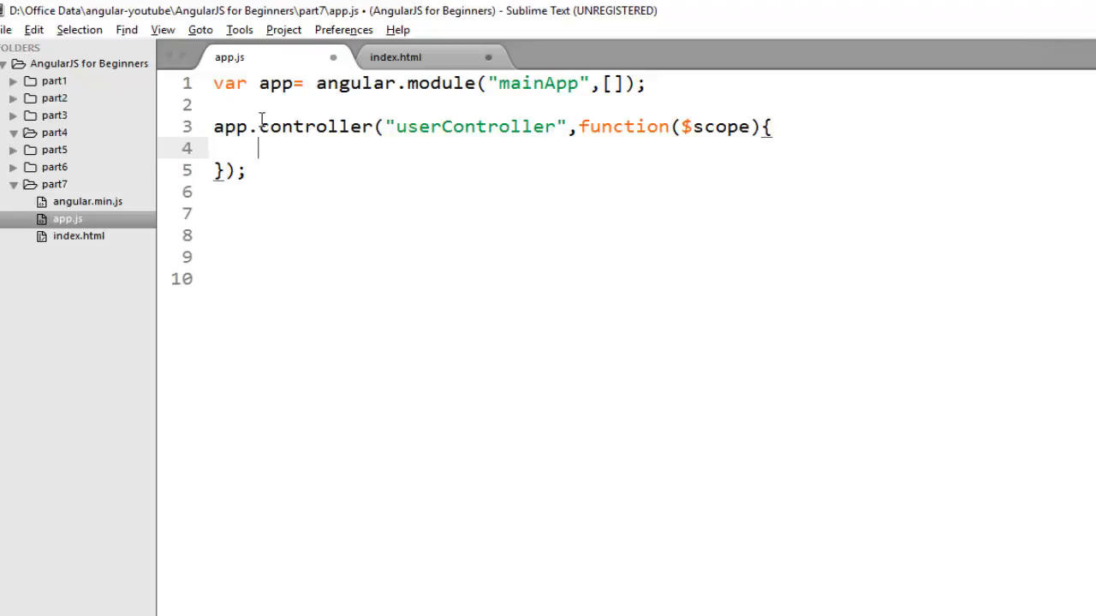
- Inside userController set $scope.name = " John"; and save app.js
{"action": "left_click", "coordinate": [713, 126]}
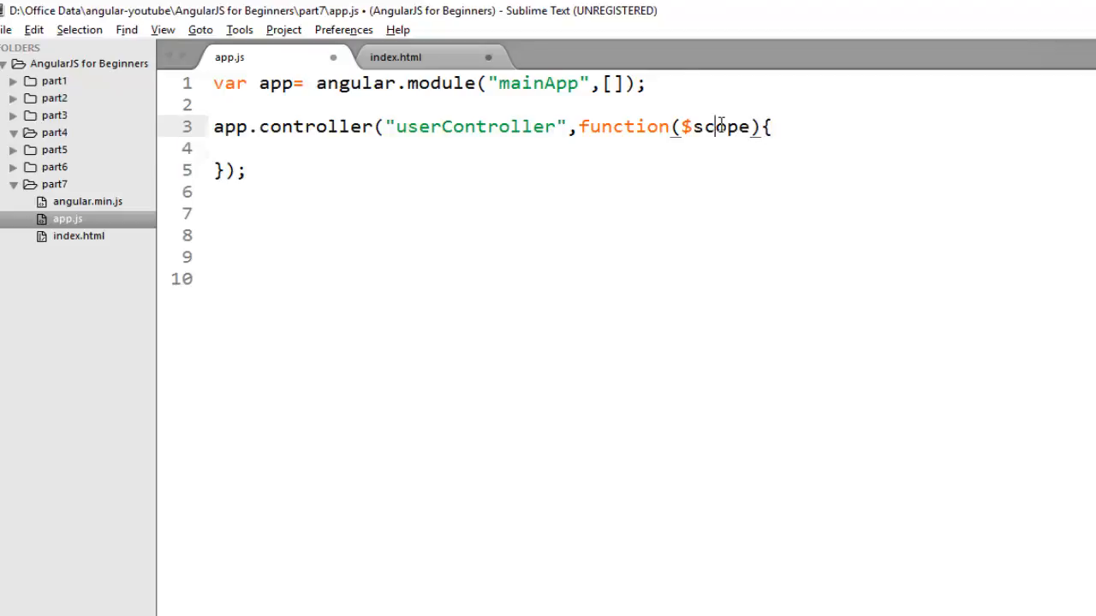
{"action": "double_click", "coordinate": [719, 126]}
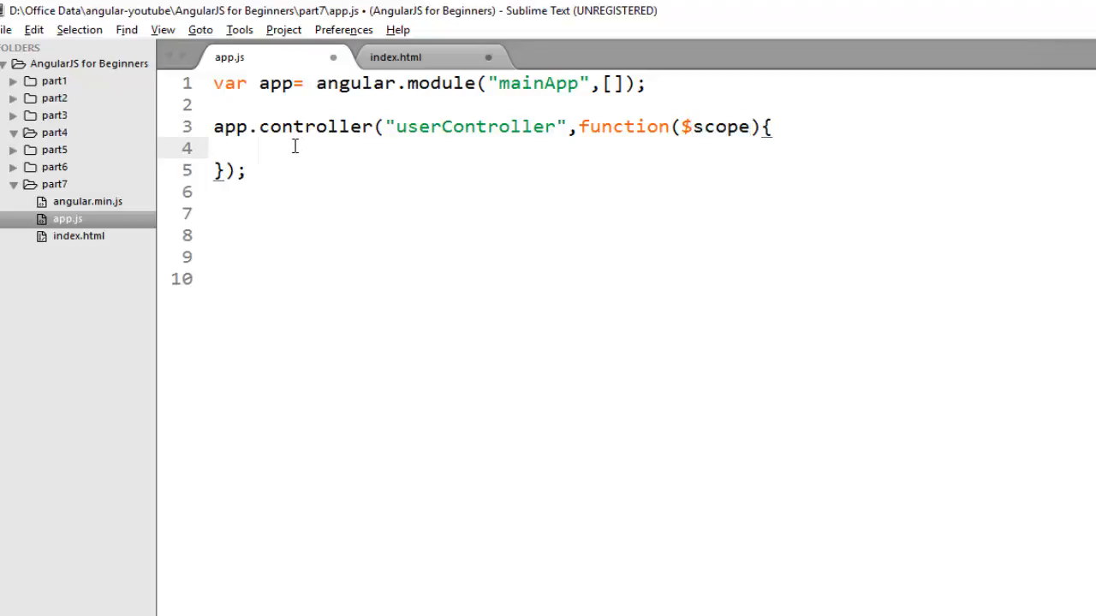
{"action": "type", "text": "$"}
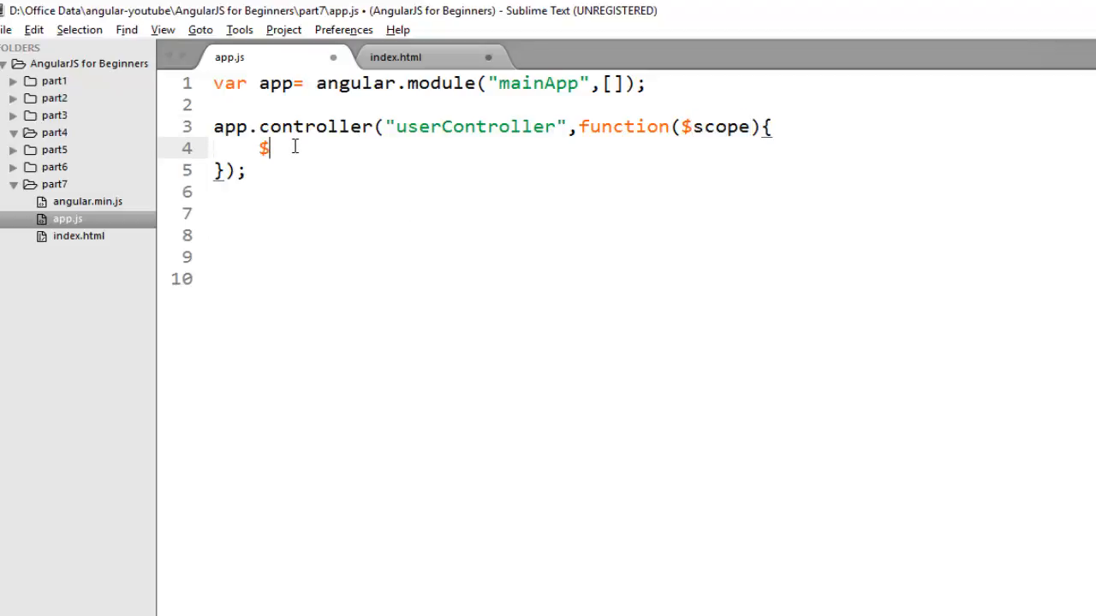
{"action": "type", "text": "scope.na"}
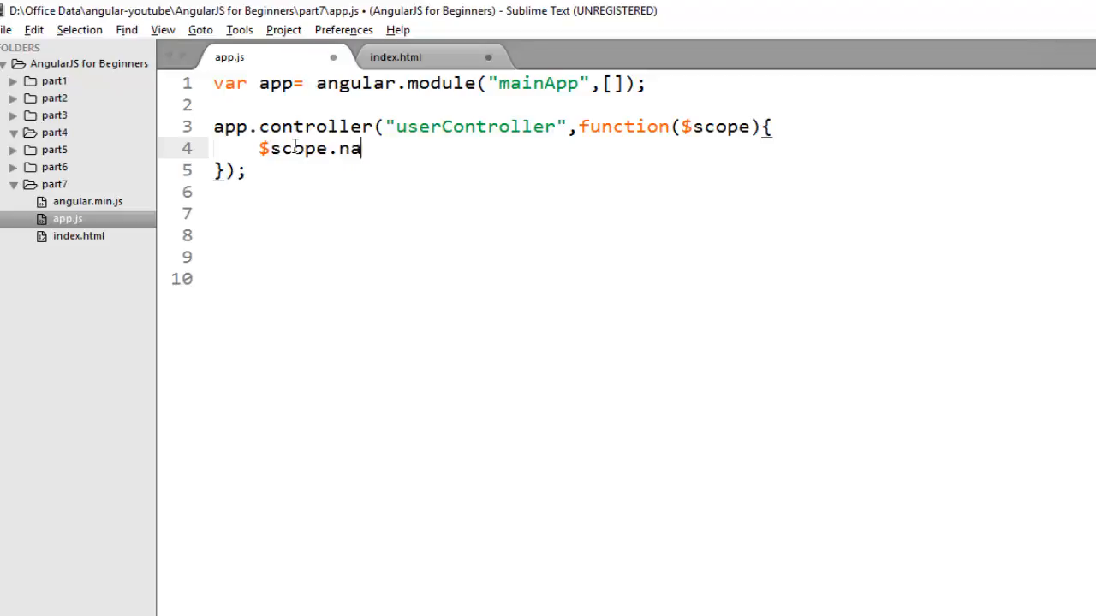
{"action": "type", "text": "me =\"\""}
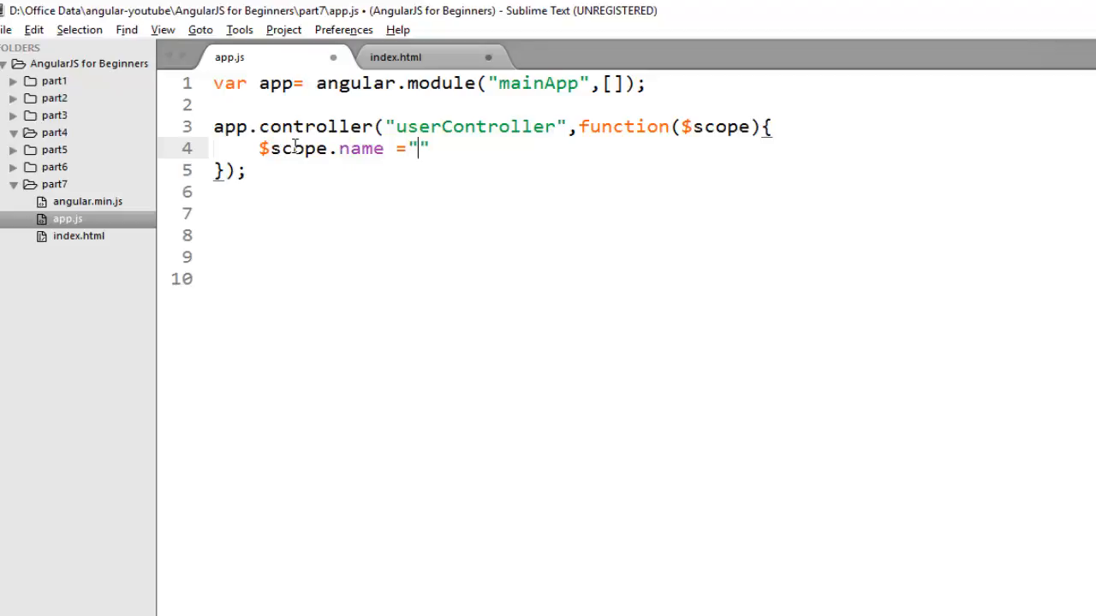
{"action": "type", "text": "\" \""}
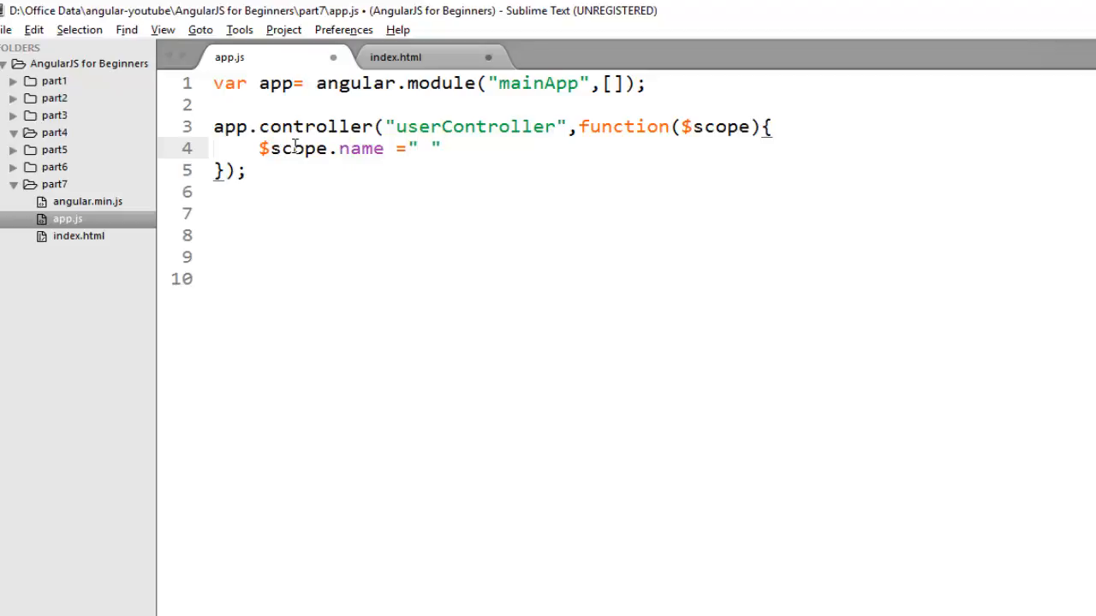
{"action": "type", "text": "John"}
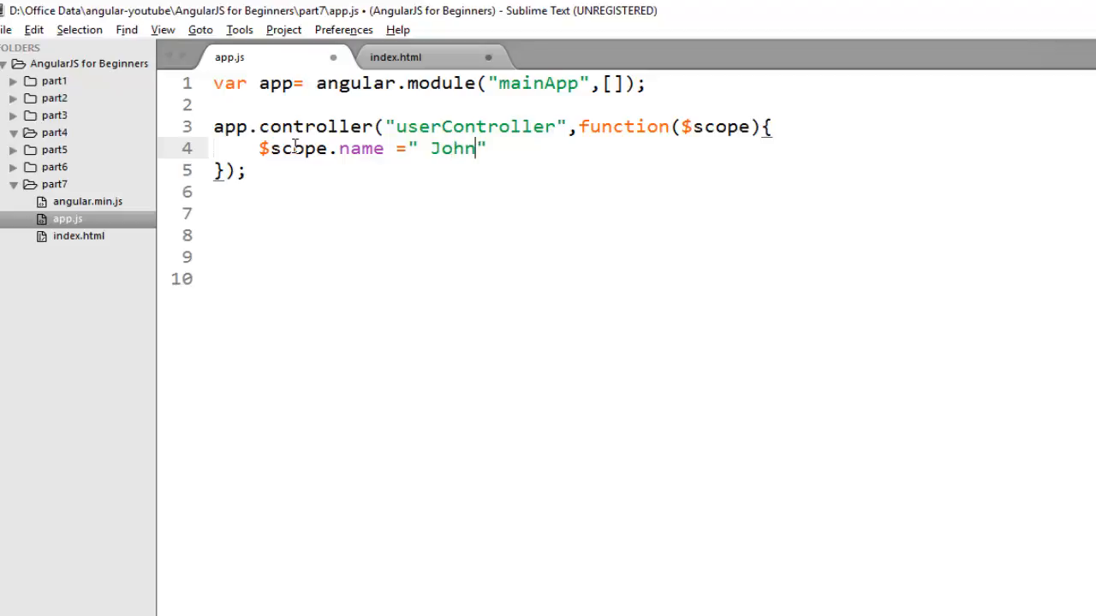
{"action": "type", "text": ";"}
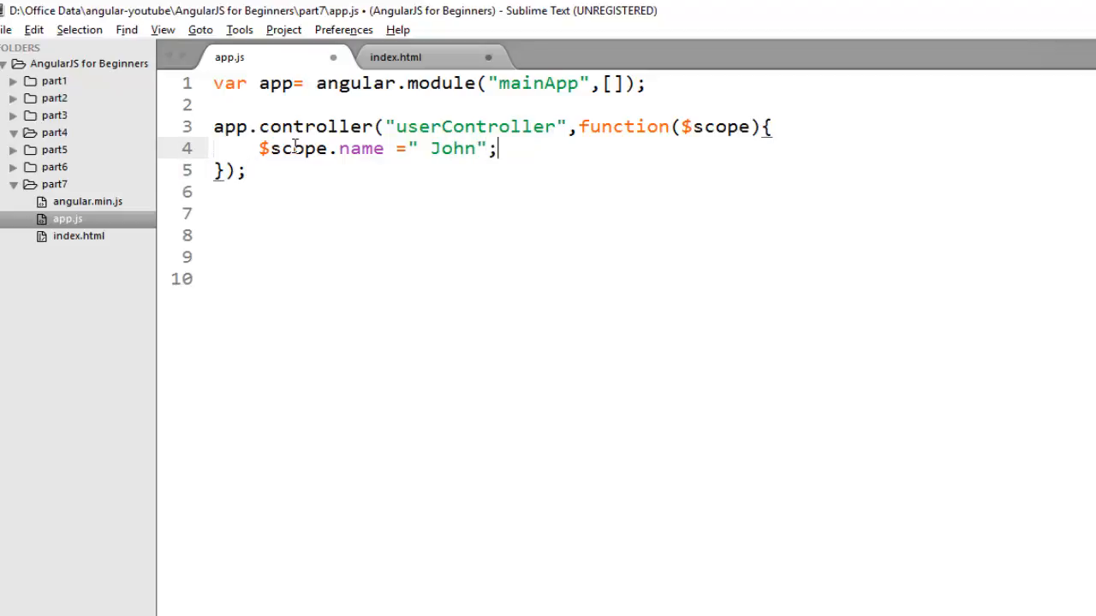
{"action": "key", "text": "ctrl+s"}
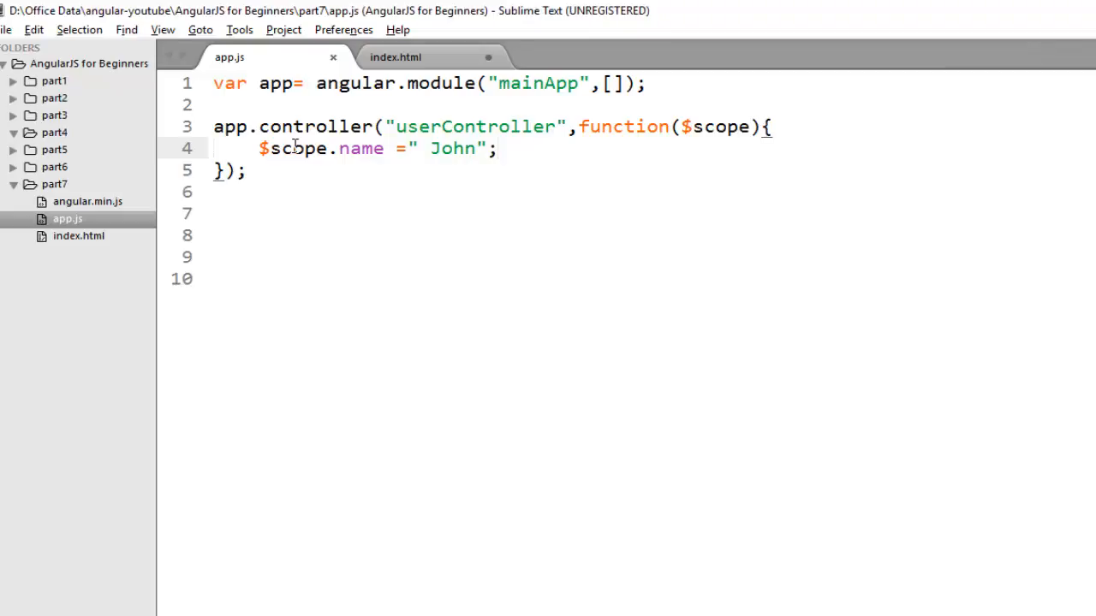
{"action": "left_click", "coordinate": [394, 57]}
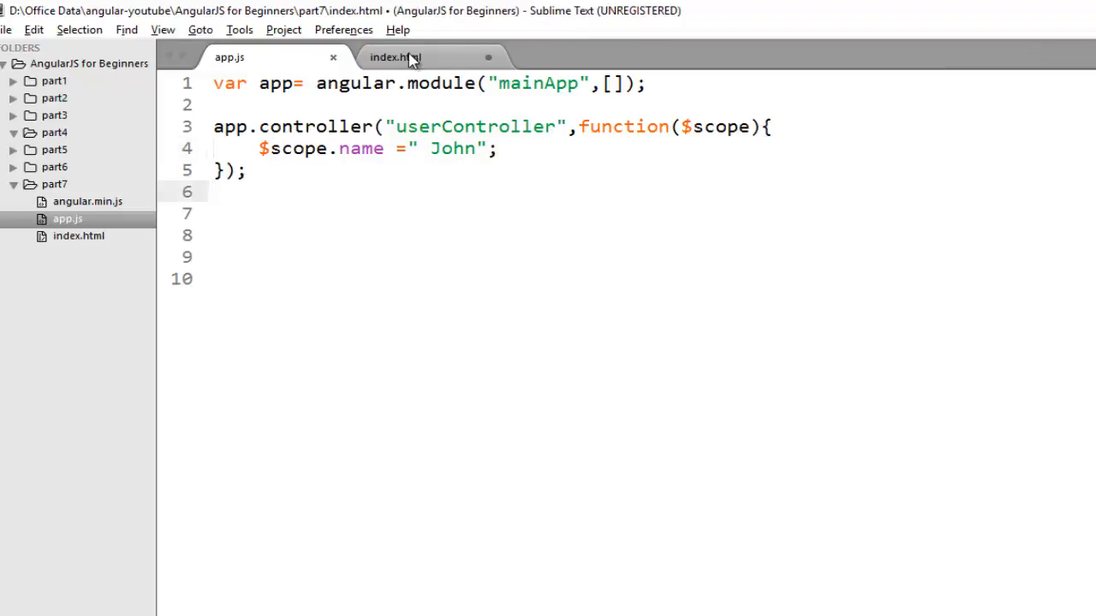
- Add a div containing an empty <p></p> under the h1 in index.html
{"action": "left_click", "coordinate": [394, 57]}
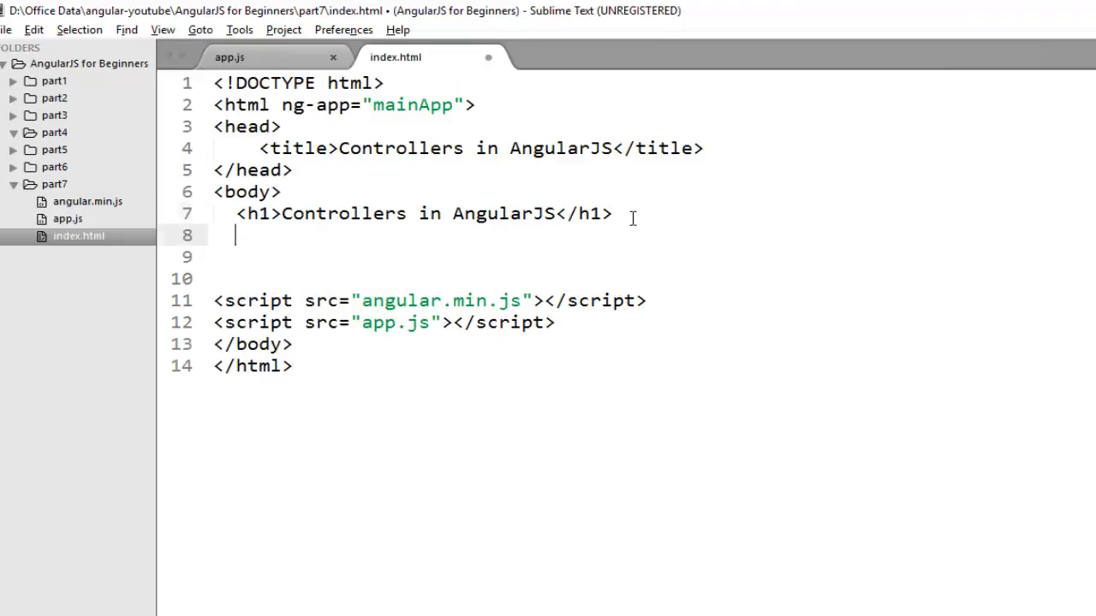
{"action": "type", "text": "<div?"}
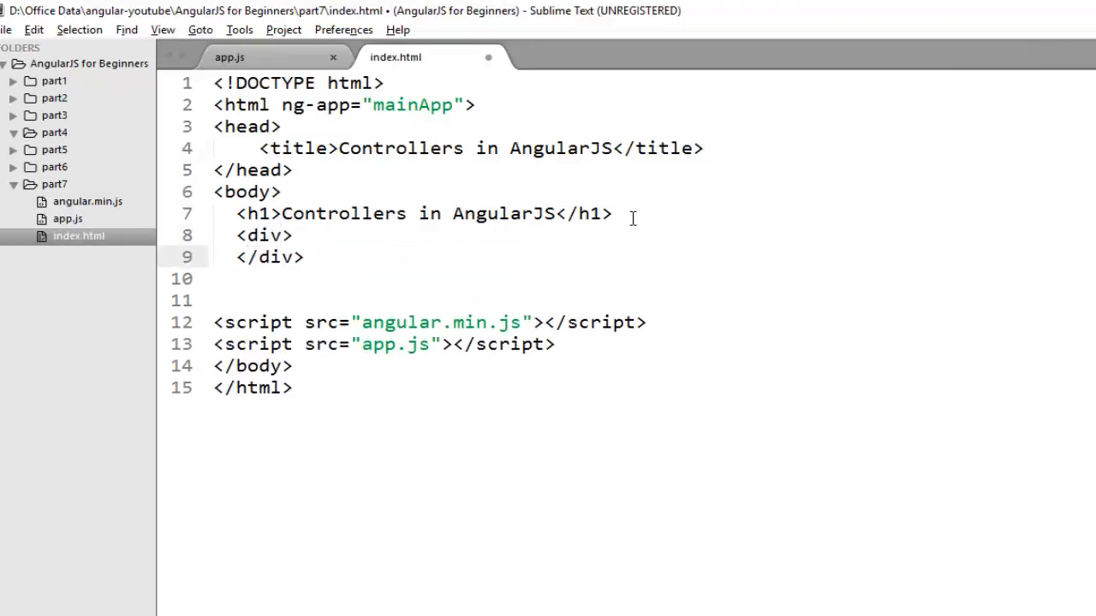
{"action": "type", "text": "<p></p>"}
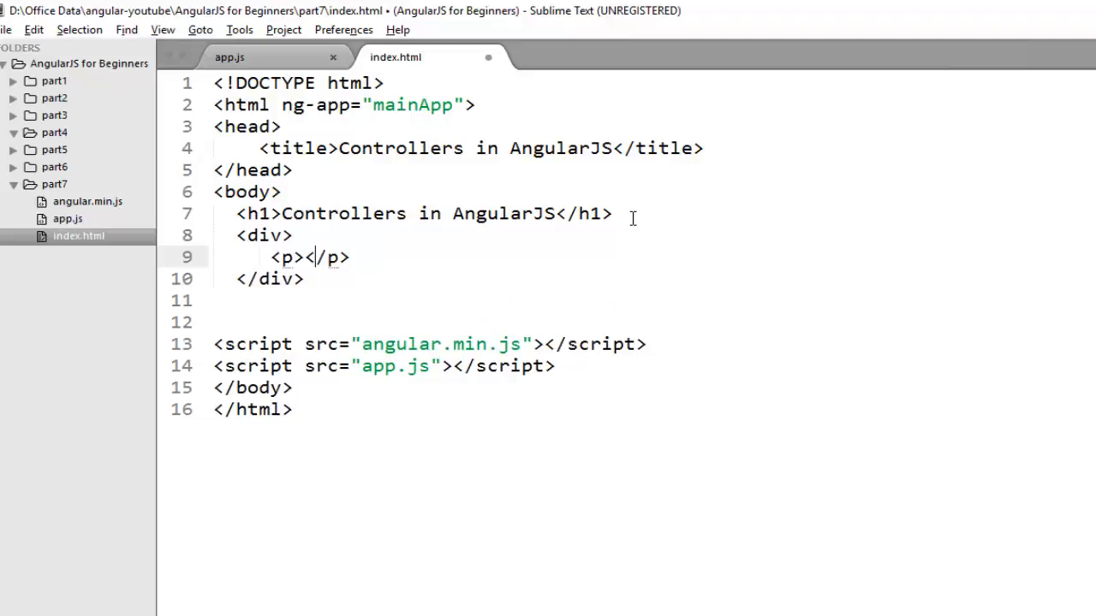
{"action": "left_click", "coordinate": [229, 57]}
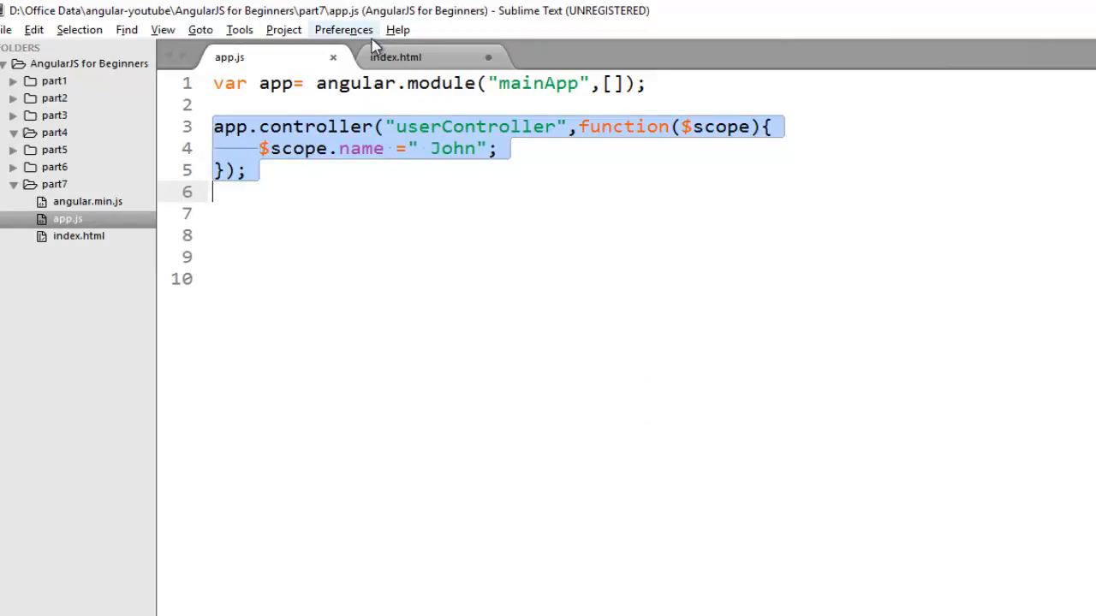
{"action": "left_click", "coordinate": [395, 57]}
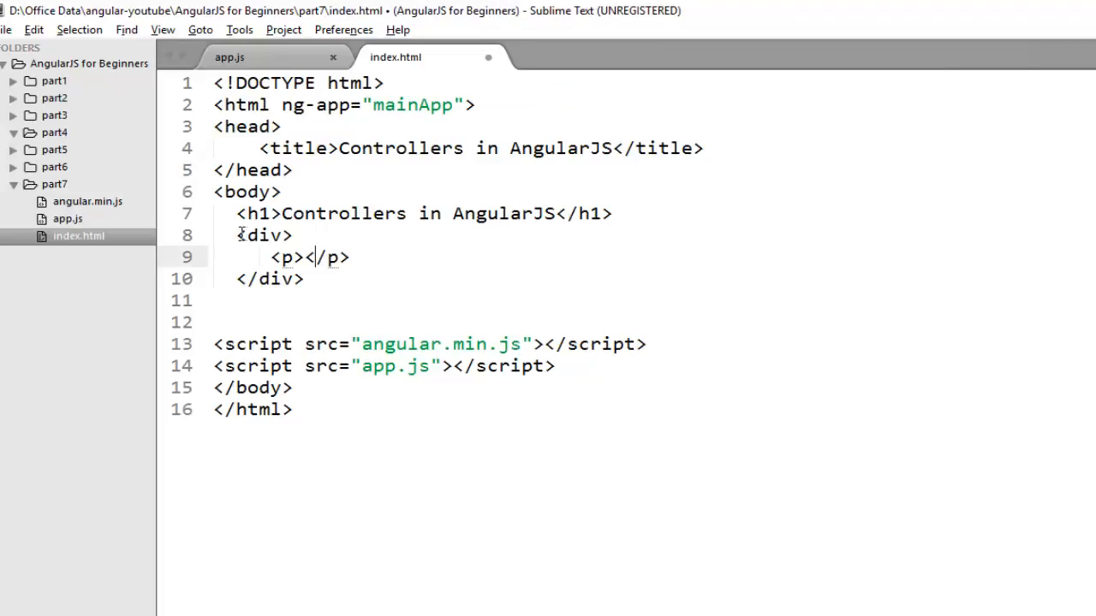
- Give the div ng-controller="userController", checking the controller name in app.js
{"action": "left_click_drag", "start_coordinate": [236, 236], "coordinate": [305, 278]}
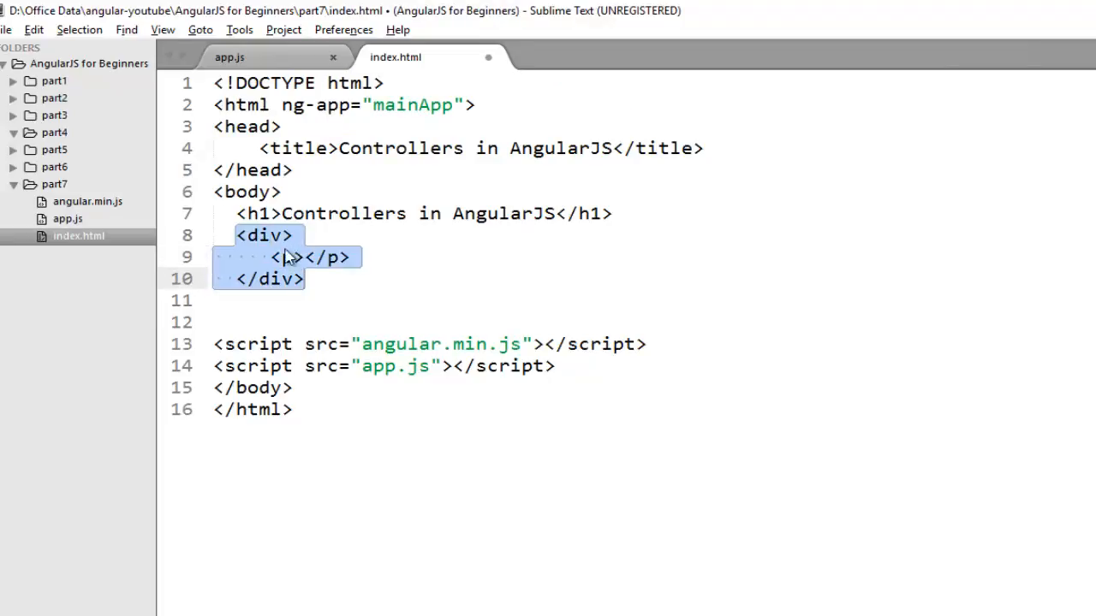
{"action": "type", "text": "ng"}
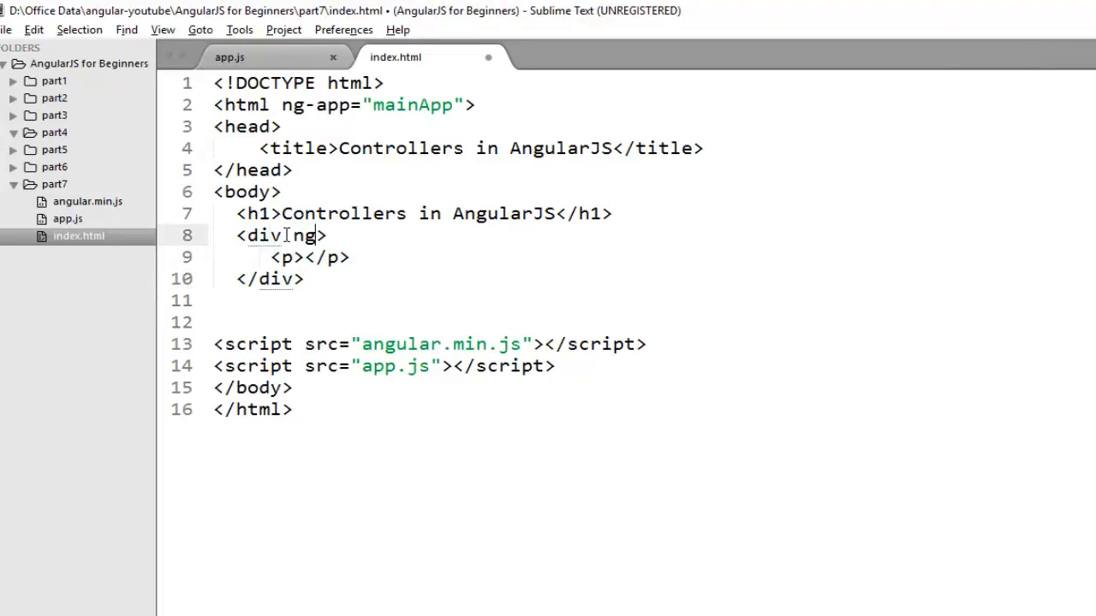
{"action": "type", "text": "-controller"}
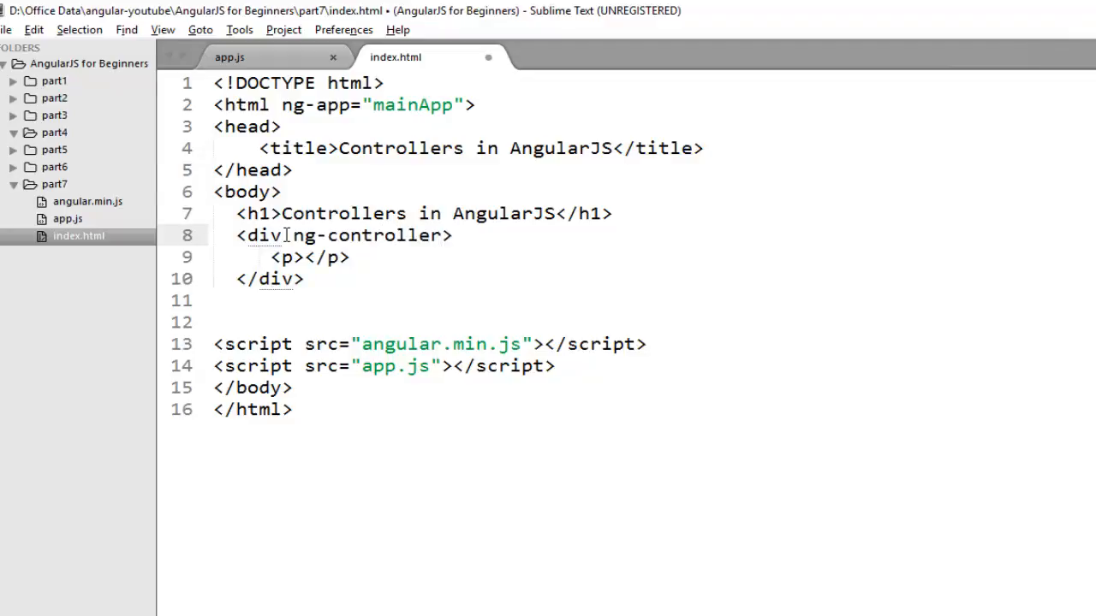
{"action": "type", "text": "=\"\""}
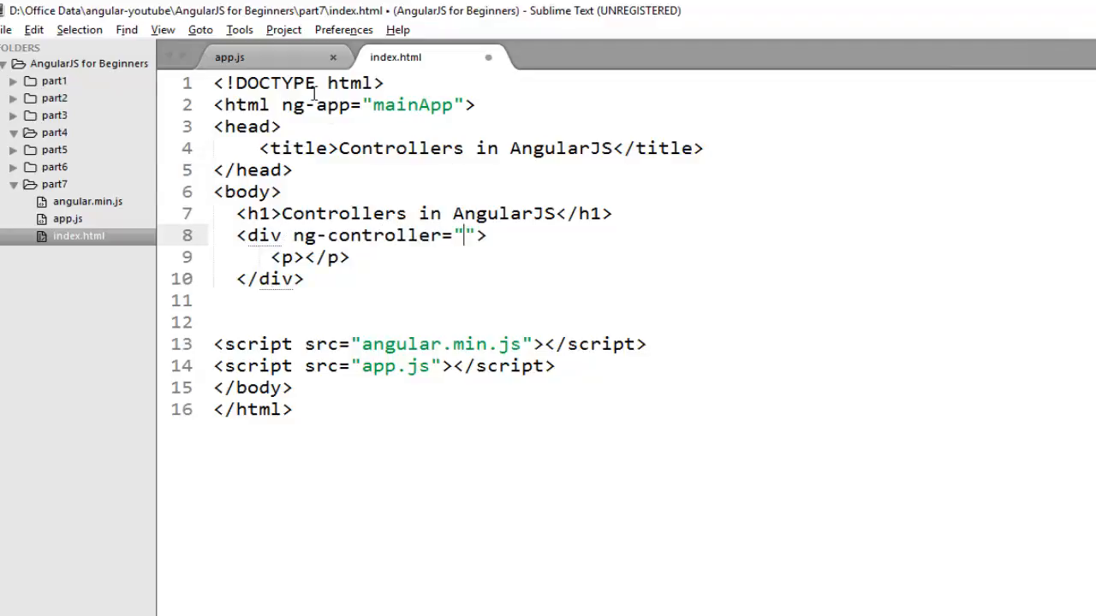
{"action": "left_click", "coordinate": [229, 56]}
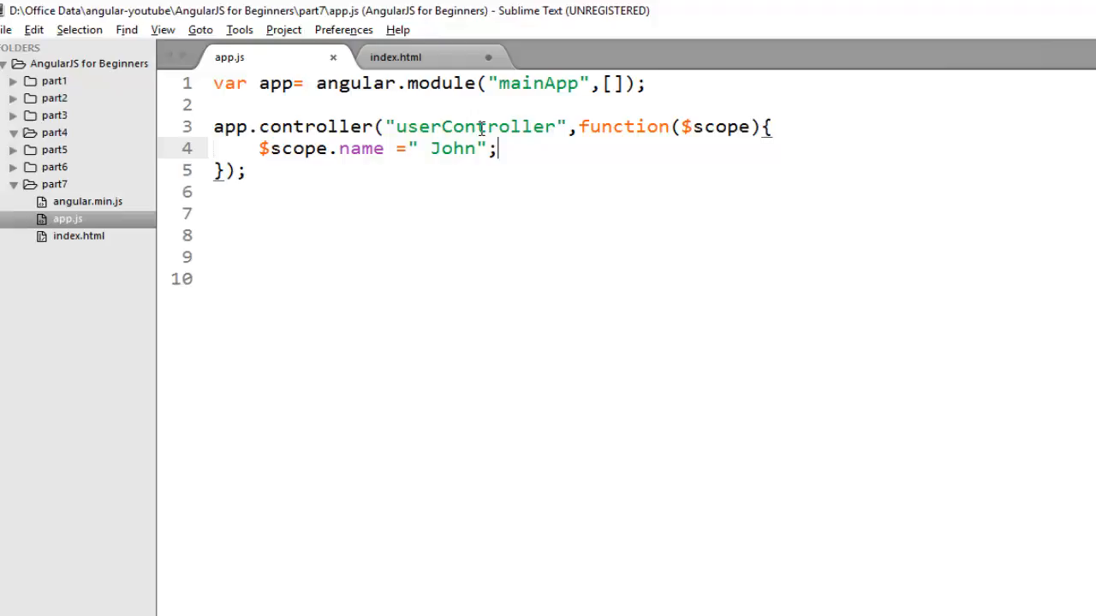
{"action": "double_click", "coordinate": [473, 126]}
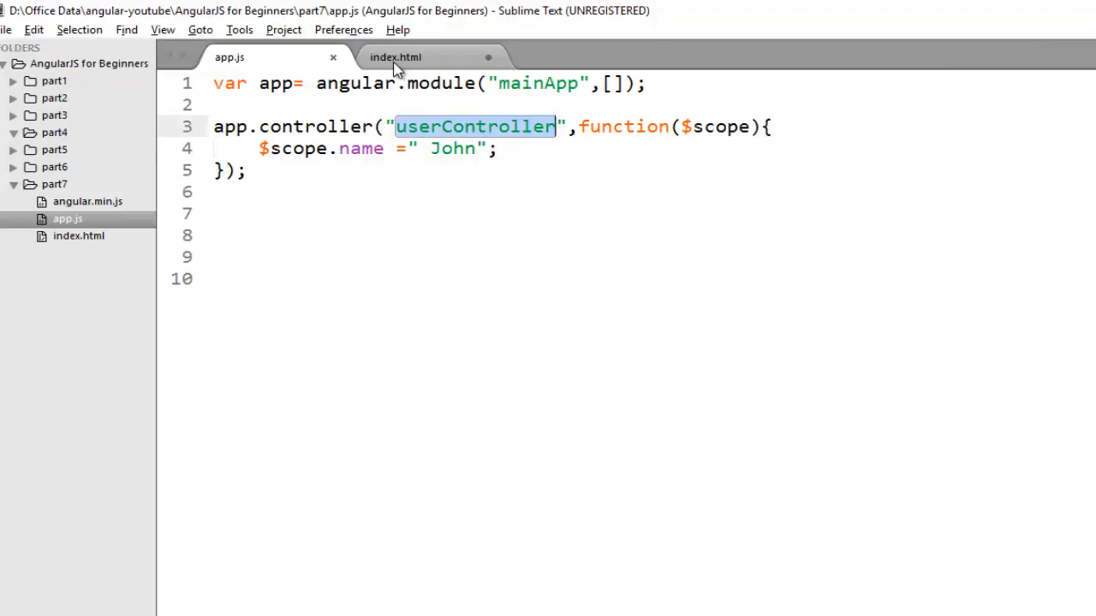
{"action": "left_click", "coordinate": [394, 56]}
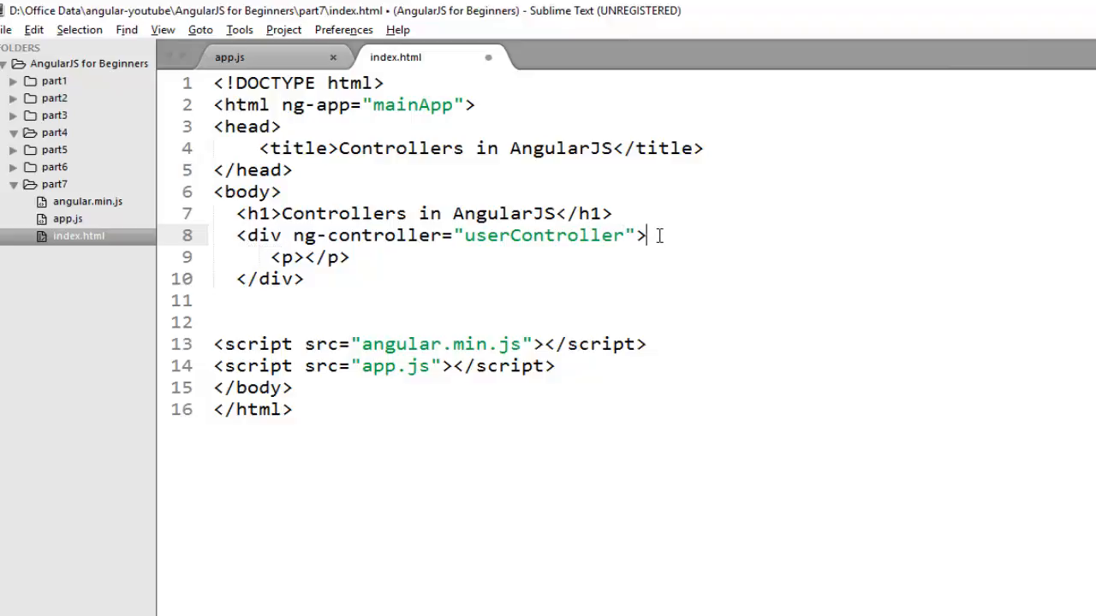
{"action": "left_click", "coordinate": [230, 56]}
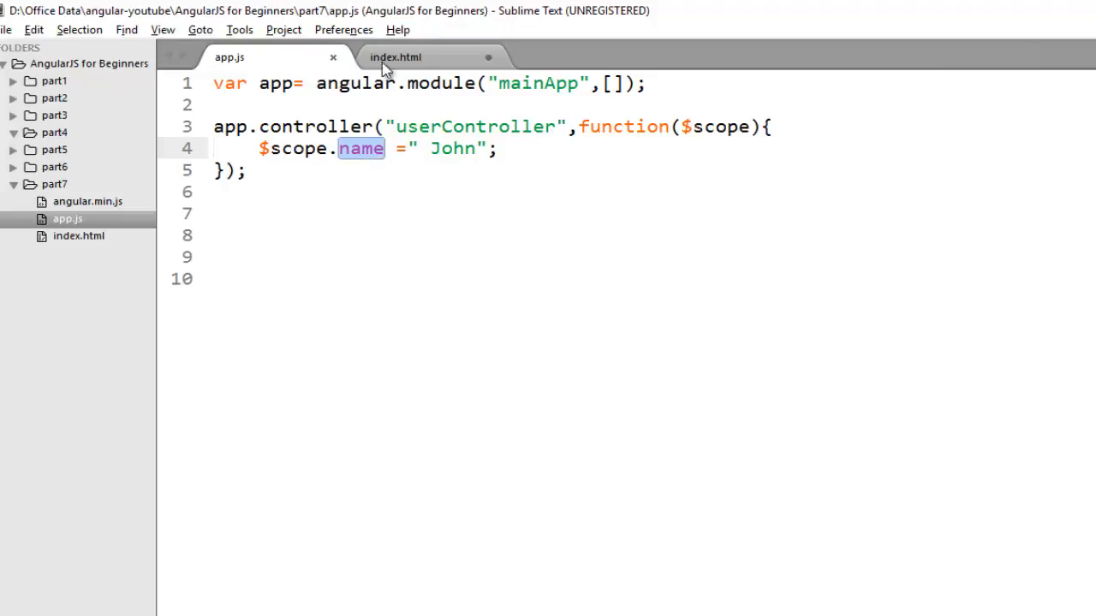
- Put the {{name}} expression inside the paragraph and save index.html
{"action": "left_click", "coordinate": [394, 56]}
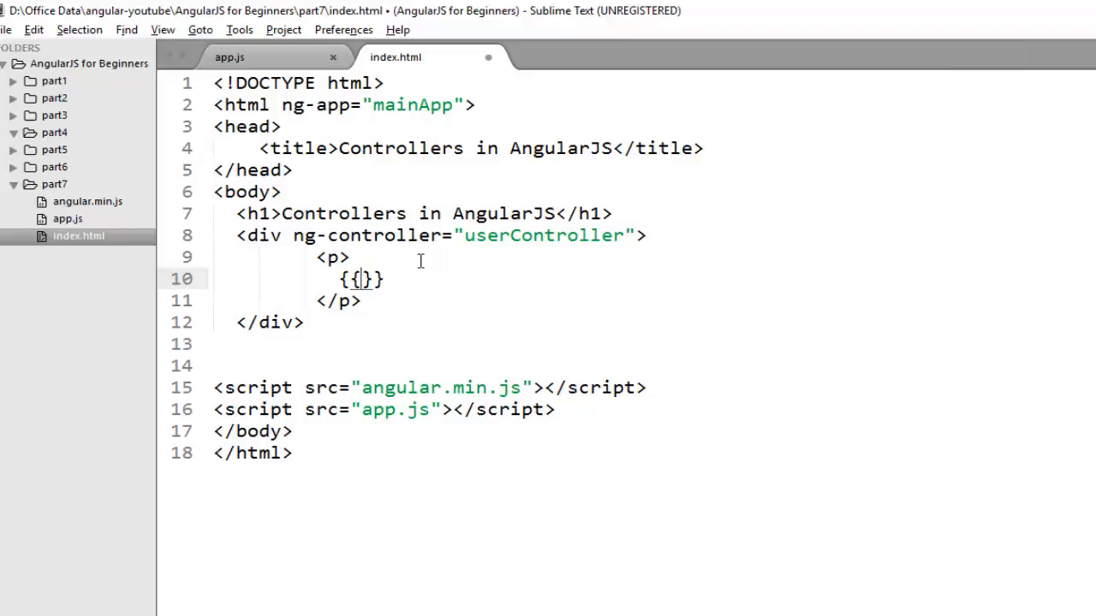
{"action": "left_click", "coordinate": [229, 56]}
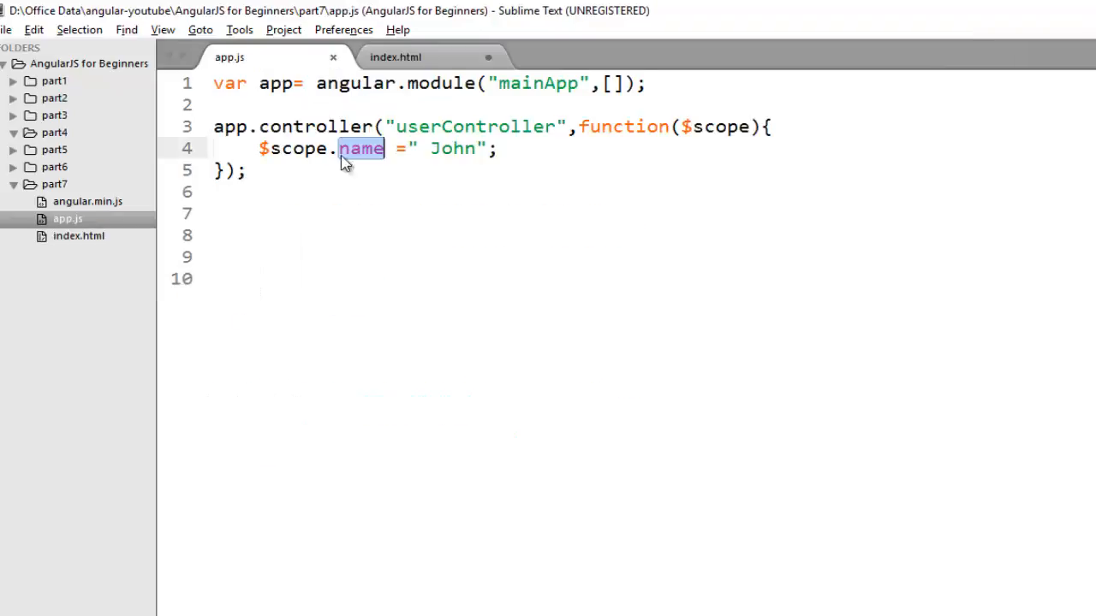
{"action": "left_click", "coordinate": [396, 56]}
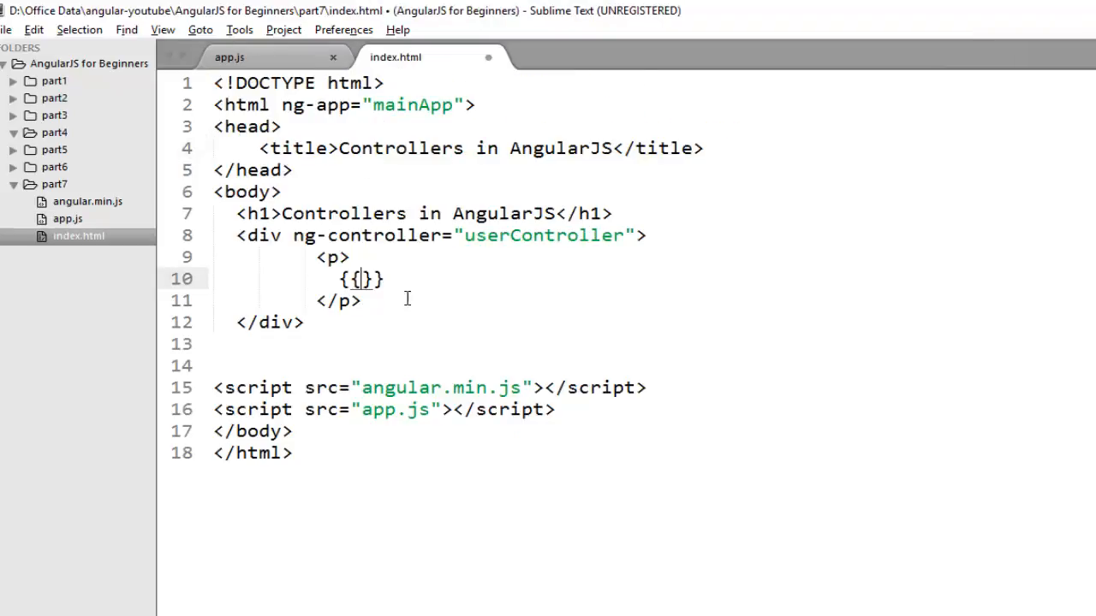
{"action": "type", "text": "name"}
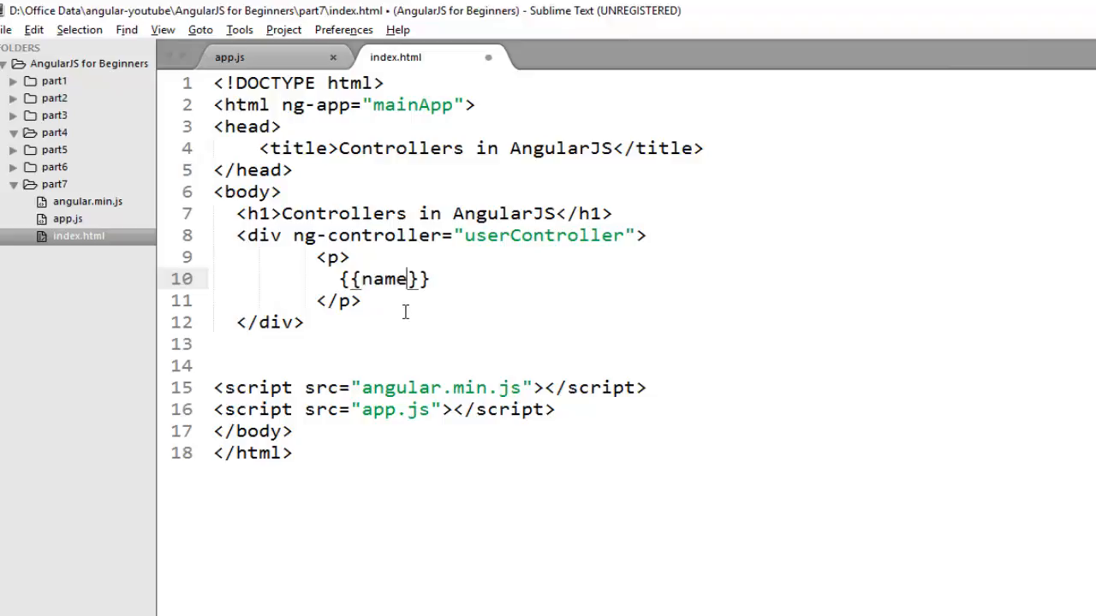
{"action": "key", "text": "ctrl+s"}
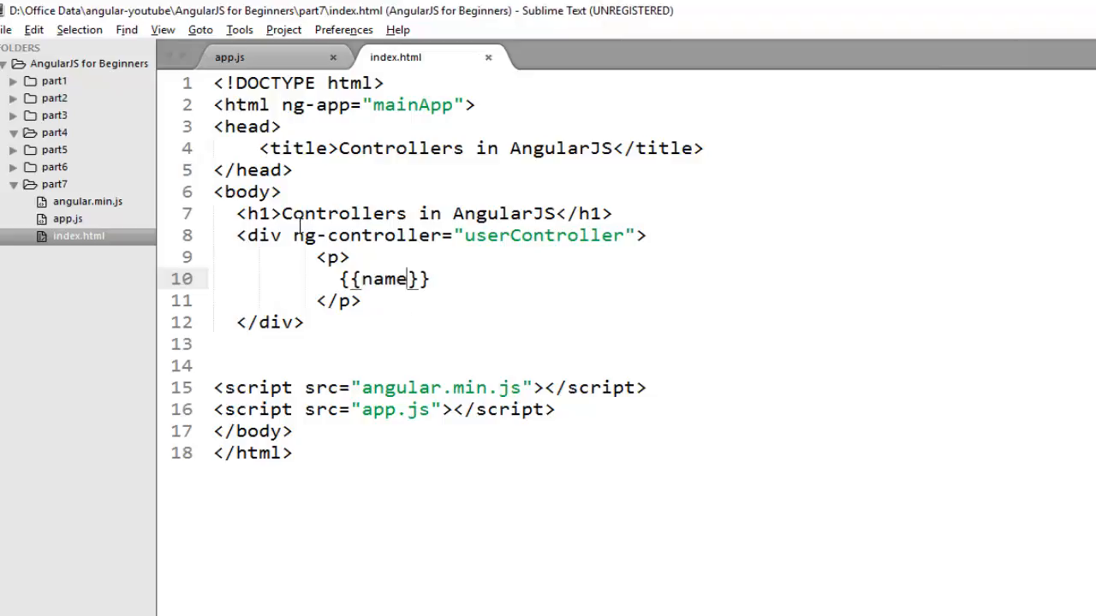
{"action": "left_click", "coordinate": [229, 56]}
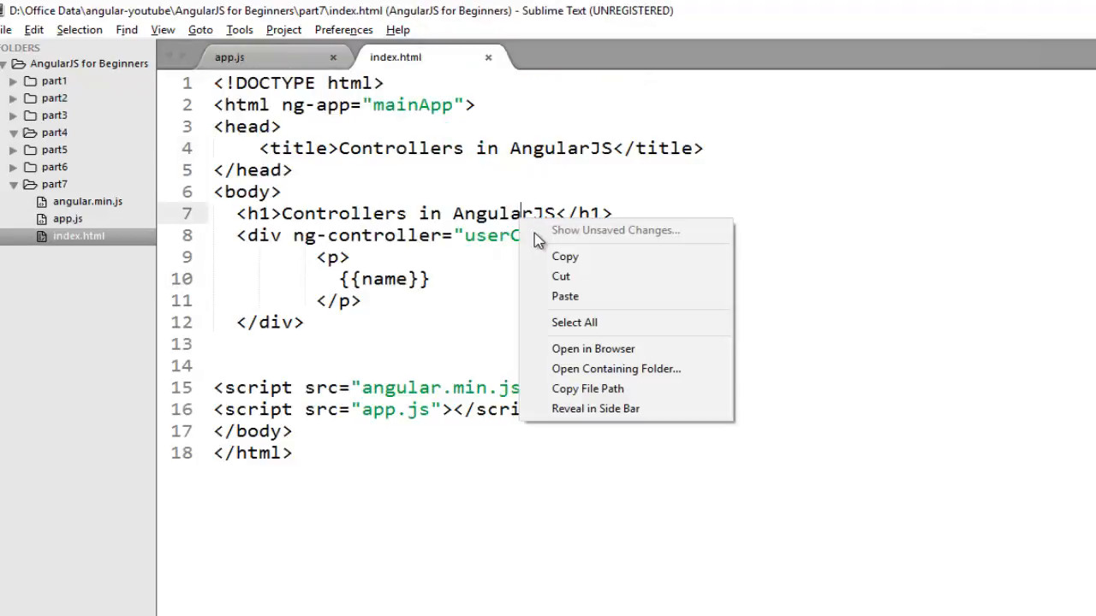
- Load index.html in Chrome to see John rendered under the heading
{"action": "left_click", "coordinate": [592, 349]}
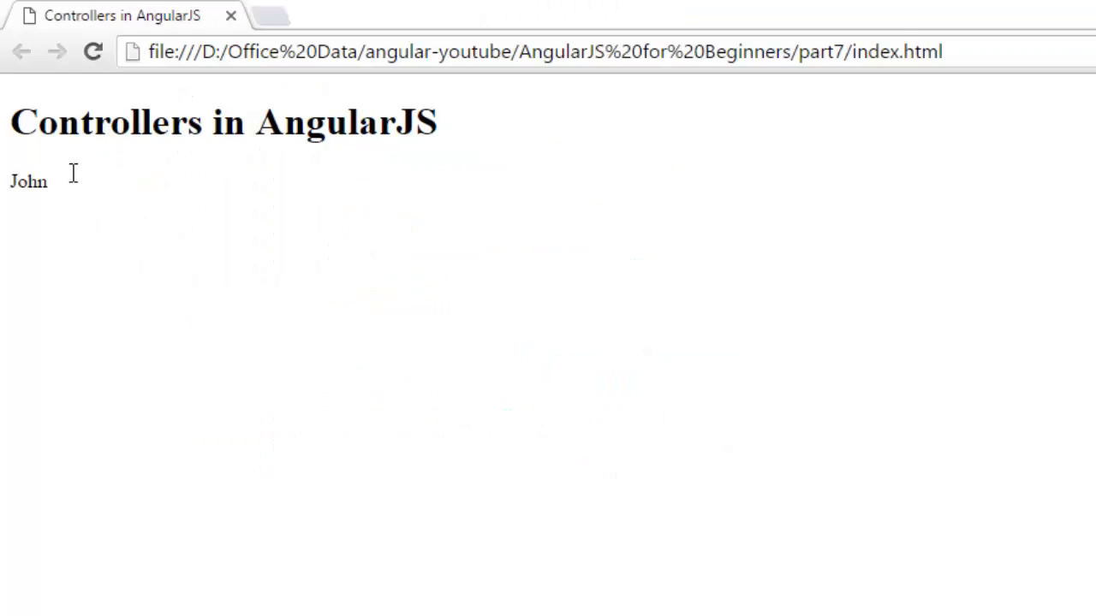
{"action": "double_click", "coordinate": [27, 182]}
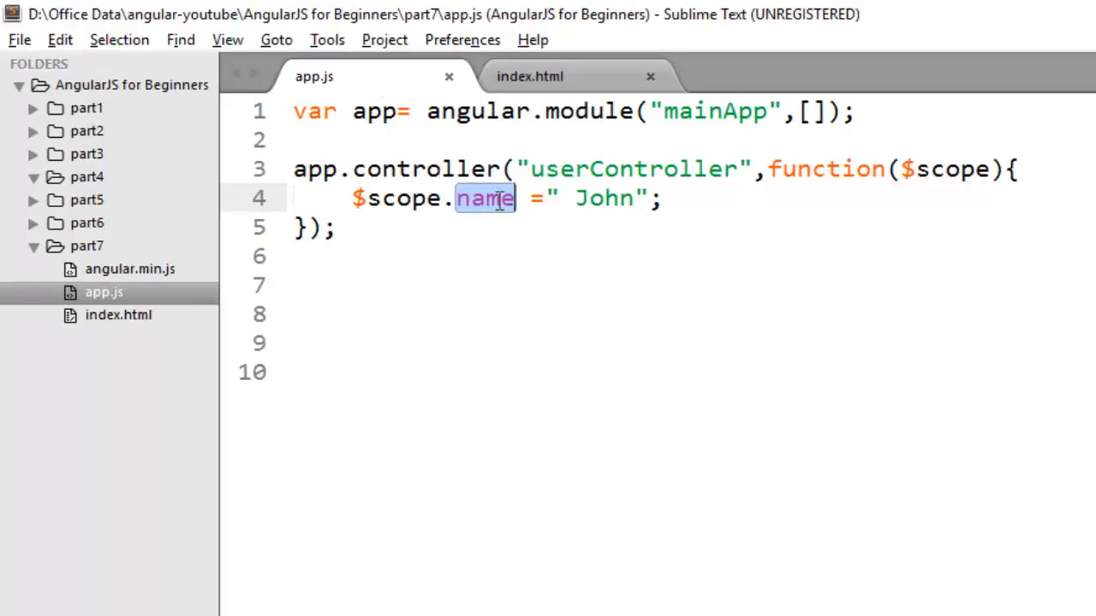
- Duplicate the {{name}} paragraph below the controller div, then remove the copy again
{"action": "left_click", "coordinate": [529, 75]}
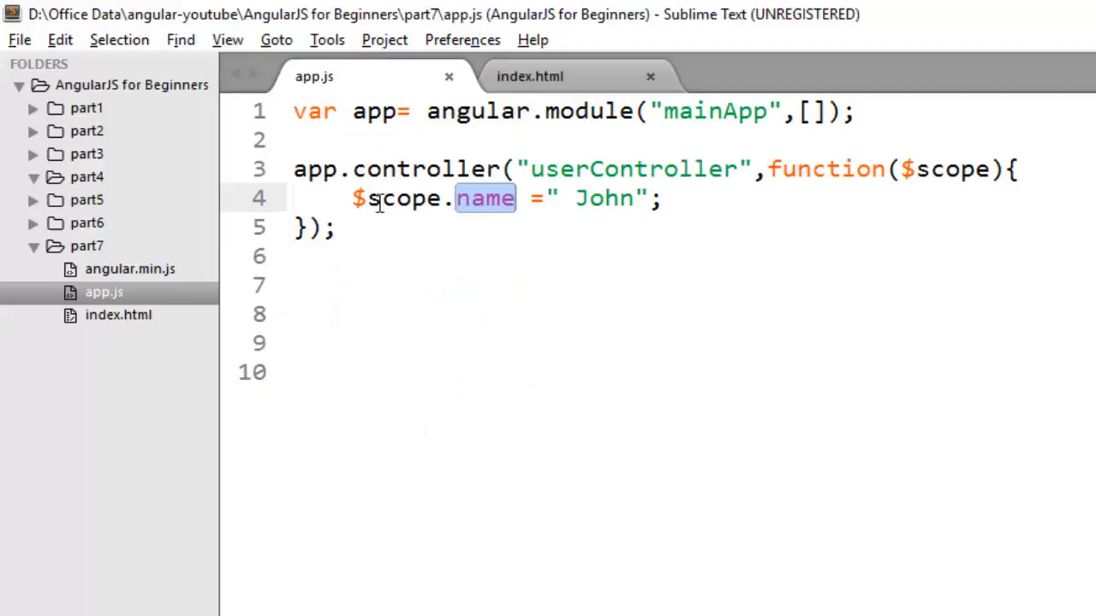
{"action": "left_click", "coordinate": [529, 75]}
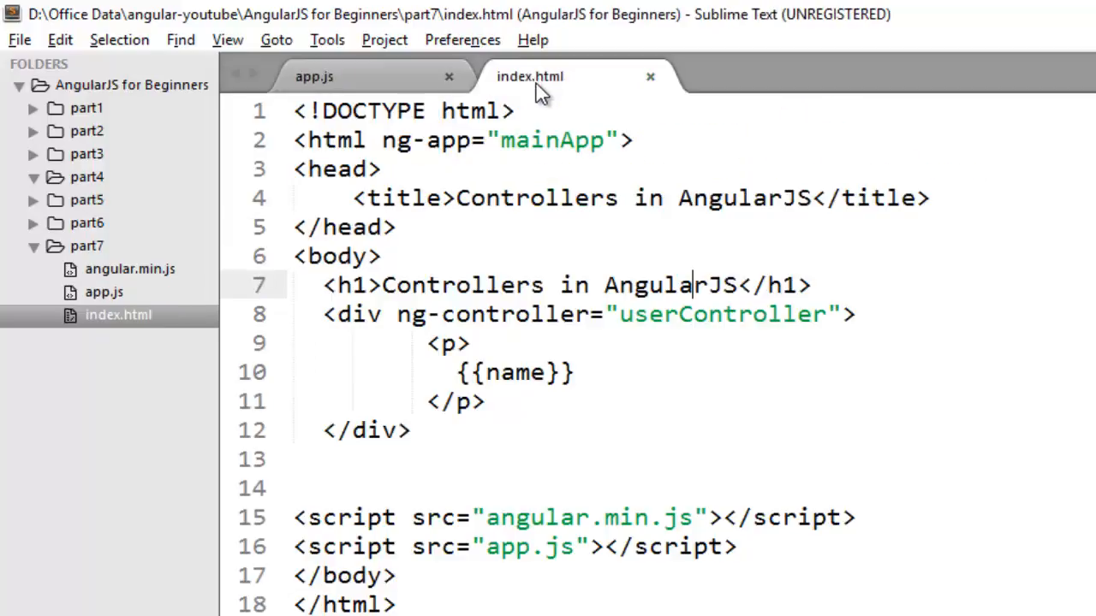
{"action": "left_click_drag", "start_coordinate": [323, 315], "coordinate": [402, 371]}
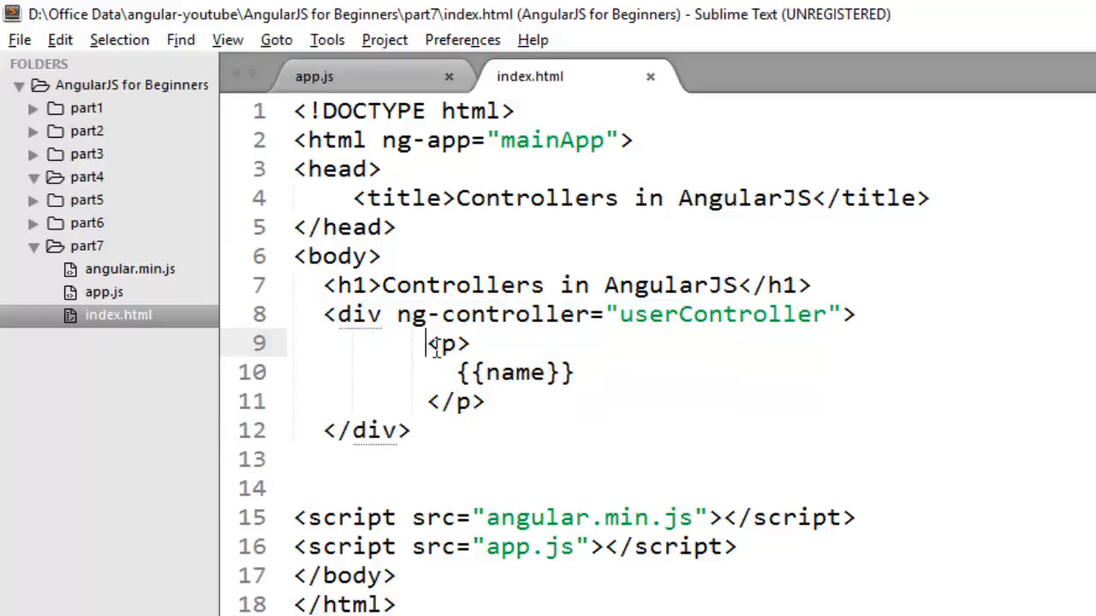
{"action": "left_click_drag", "start_coordinate": [428, 342], "coordinate": [486, 400]}
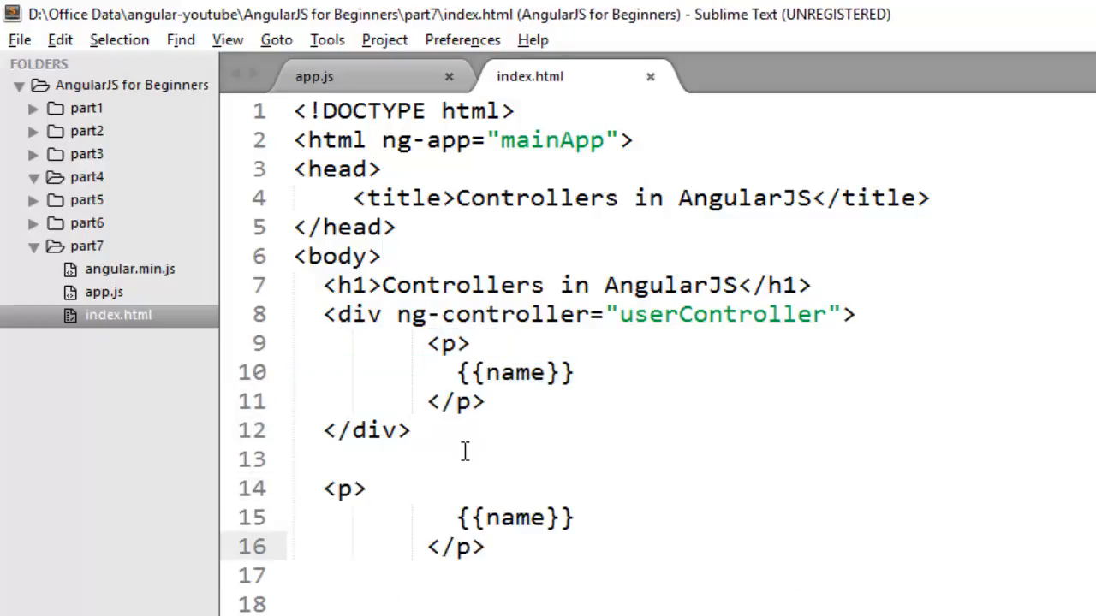
{"action": "left_click_drag", "start_coordinate": [323, 490], "coordinate": [483, 548]}
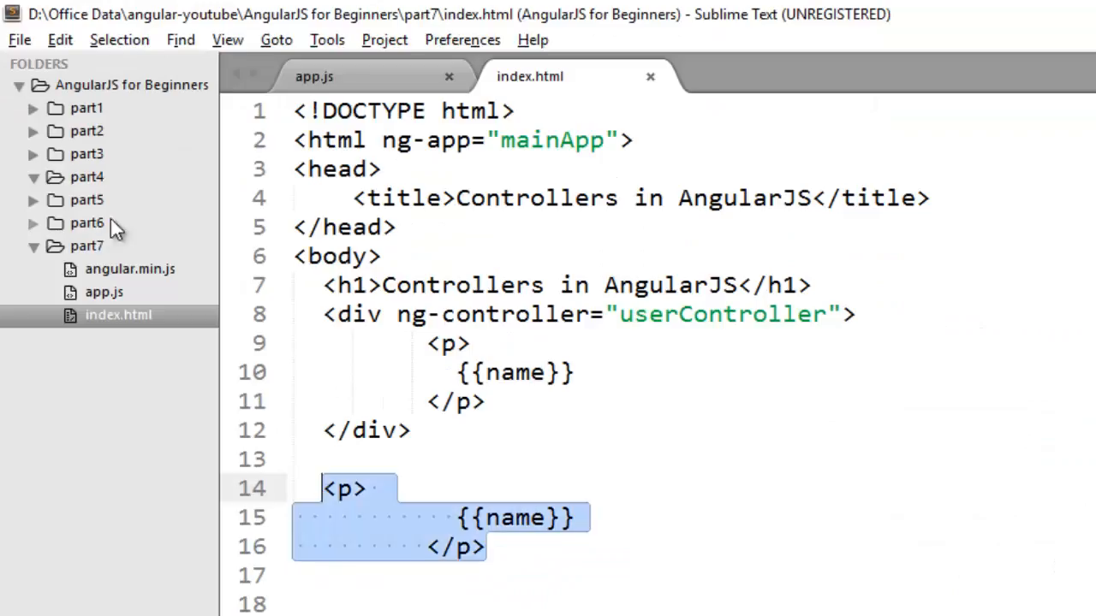
{"action": "type", "text": "USER NA"}
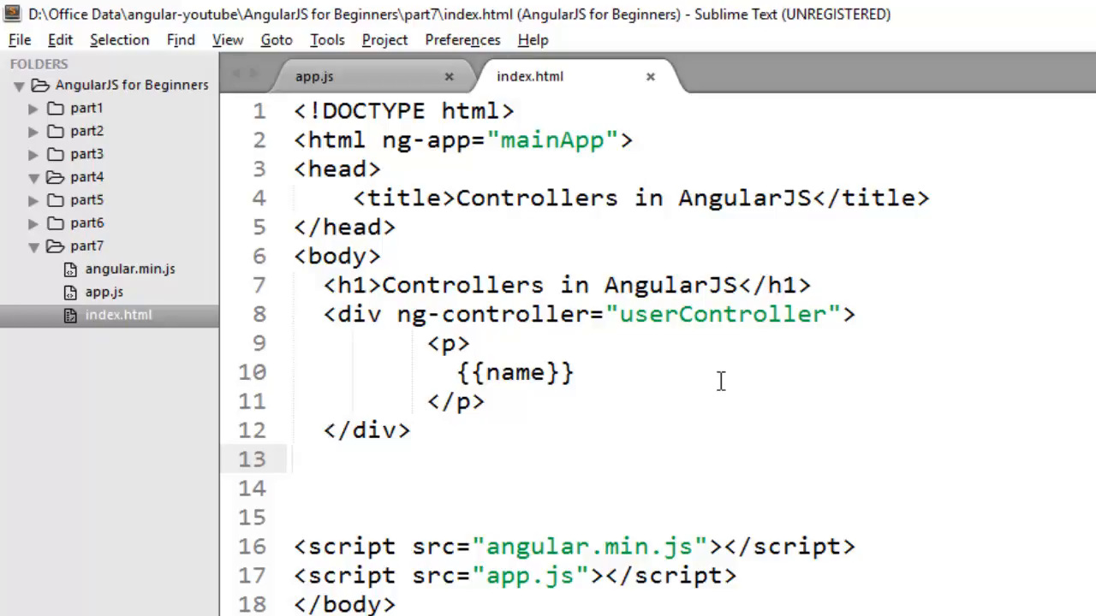
{"action": "left_click", "coordinate": [316, 76]}
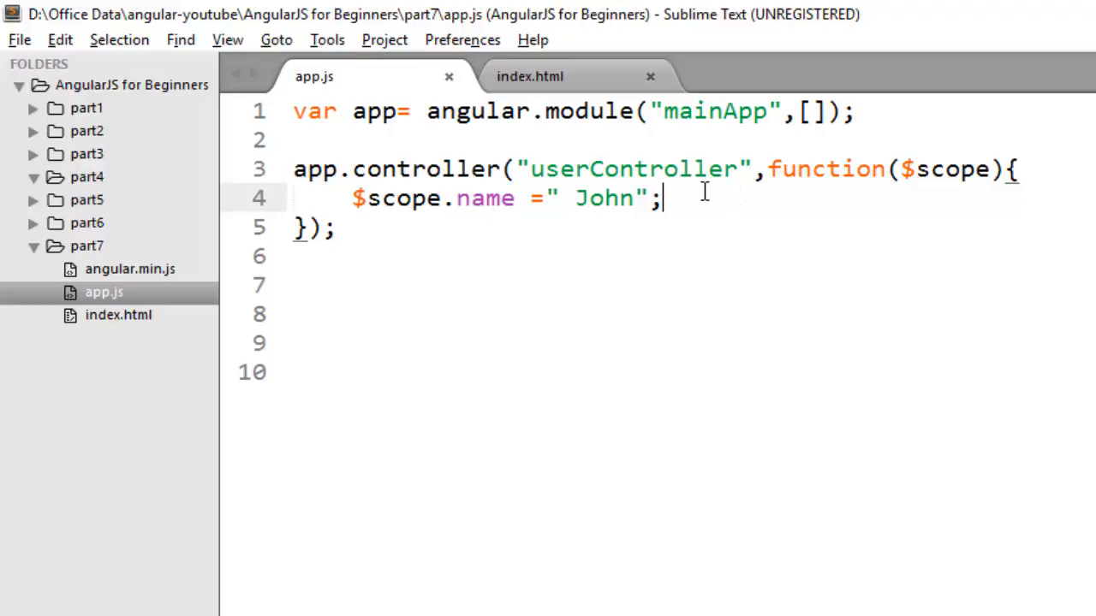
- Add an empty $scope.updateName = function(){ } below the name line in app.js
{"action": "key", "text": "enter"}
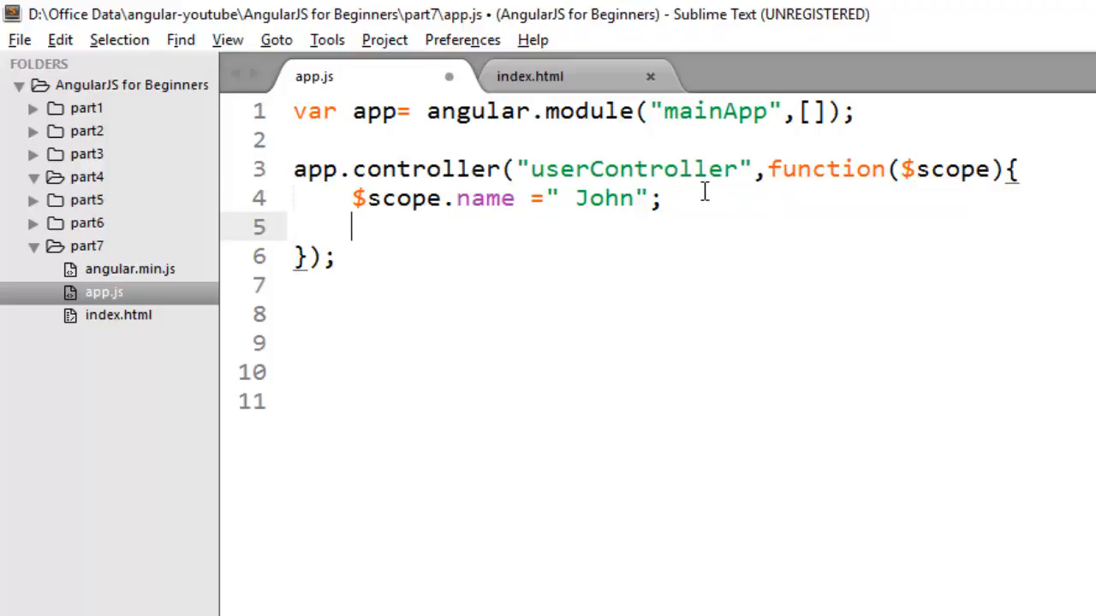
{"action": "type", "text": "$scope."}
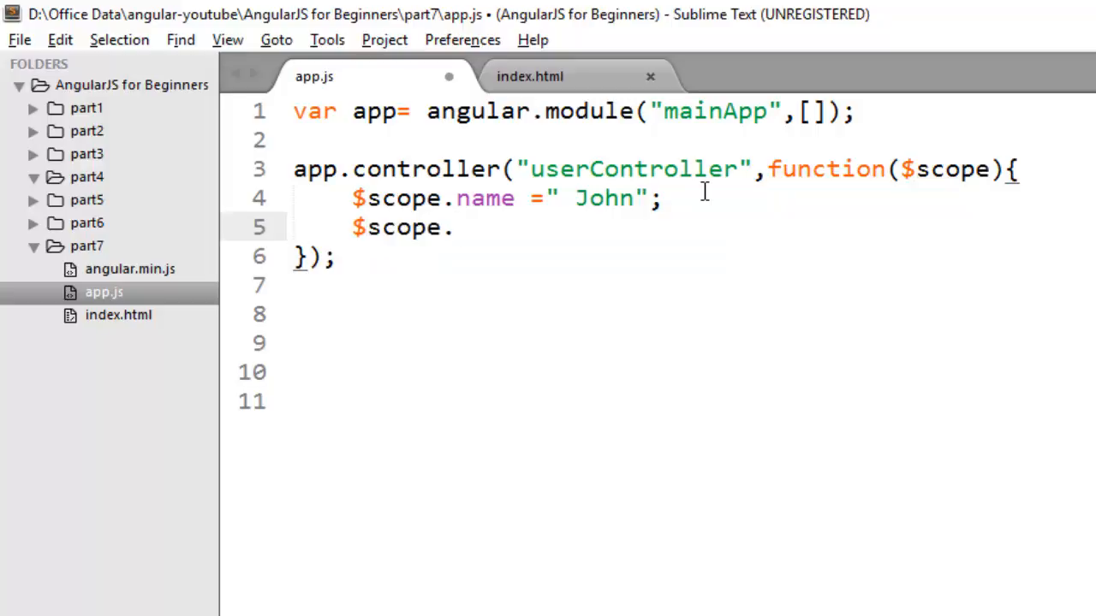
{"action": "type", "text": "update"}
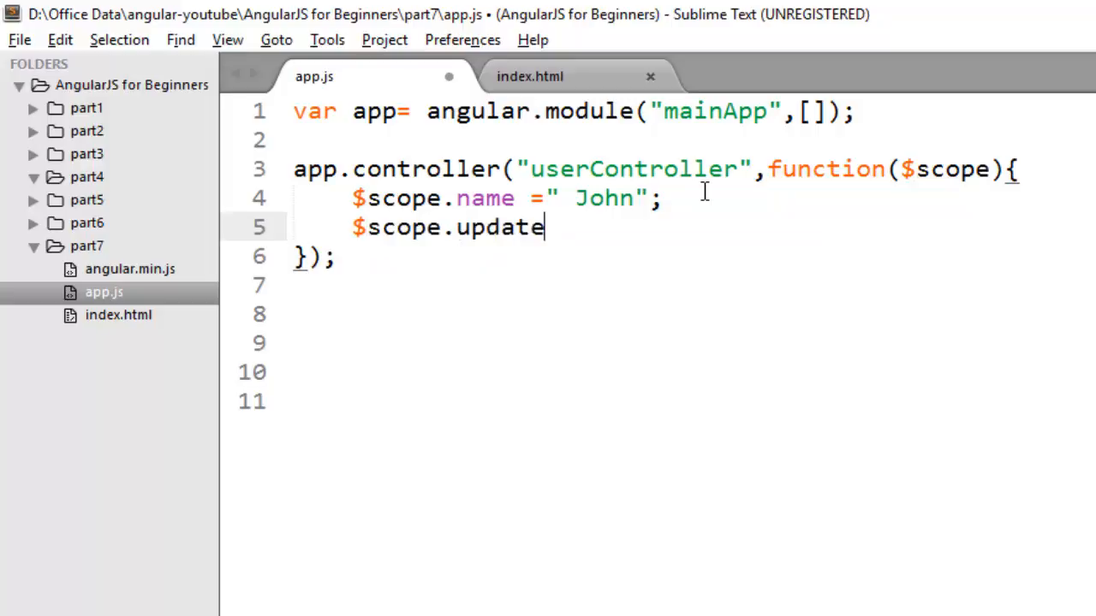
{"action": "type", "text": "Name = function"}
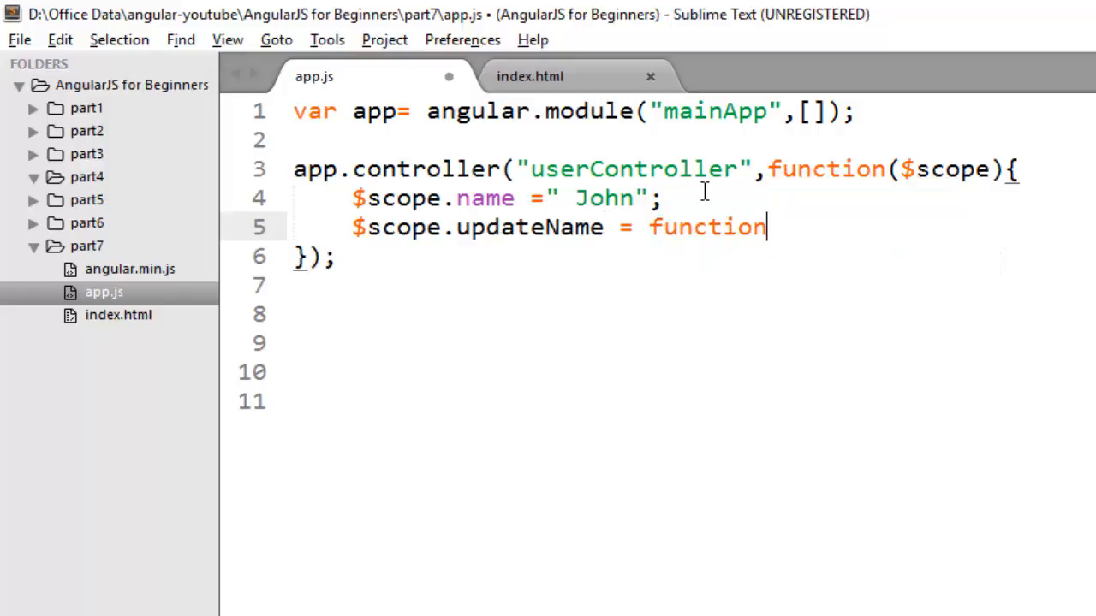
{"action": "type", "text": "(){"}
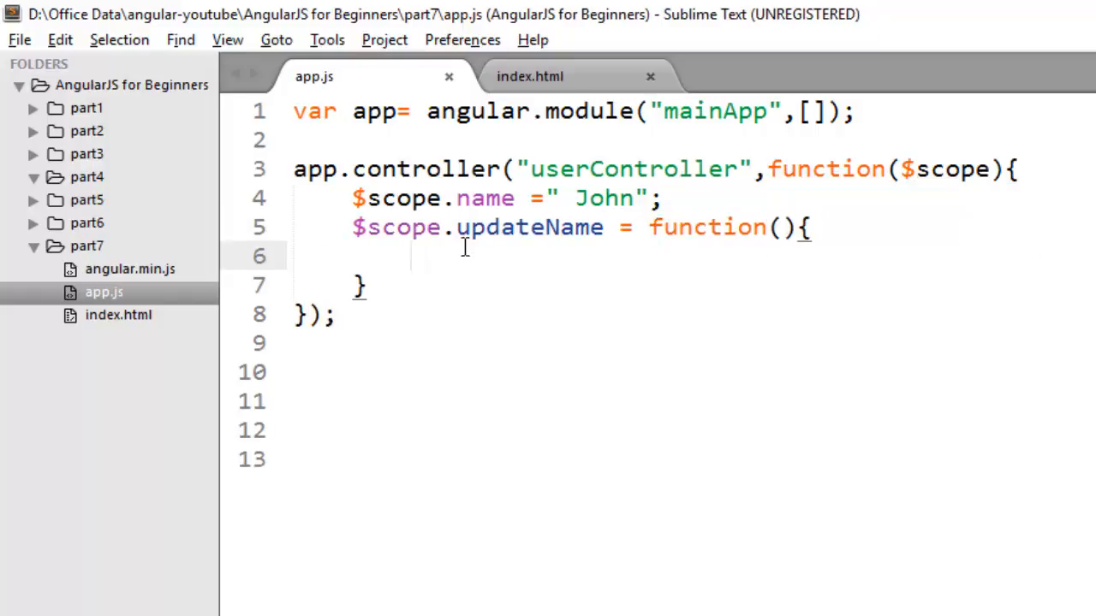
{"action": "double_click", "coordinate": [529, 226]}
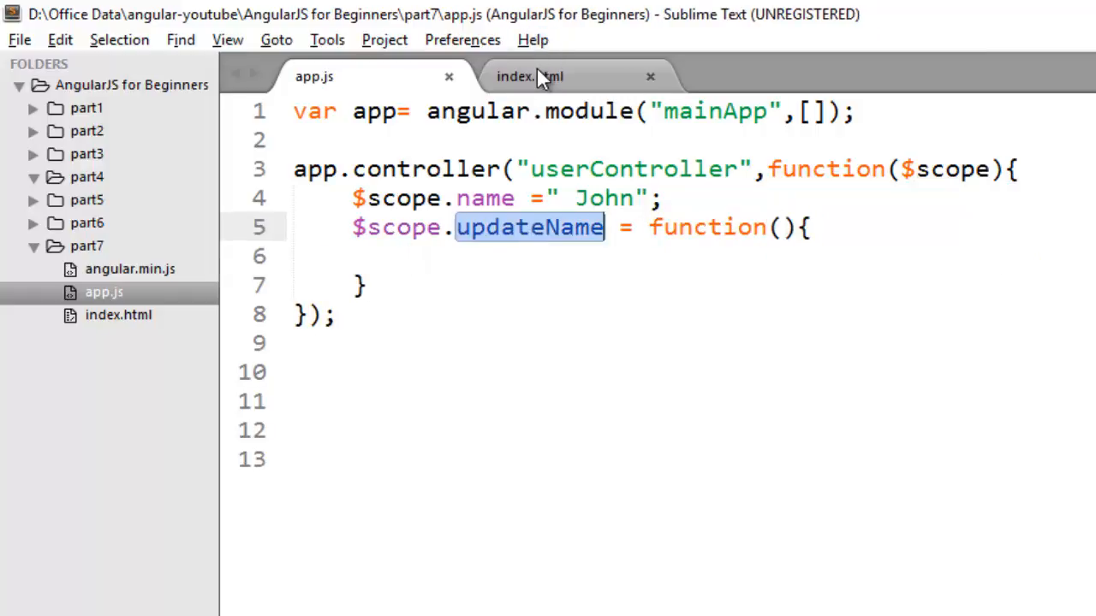
{"action": "left_click", "coordinate": [529, 76]}
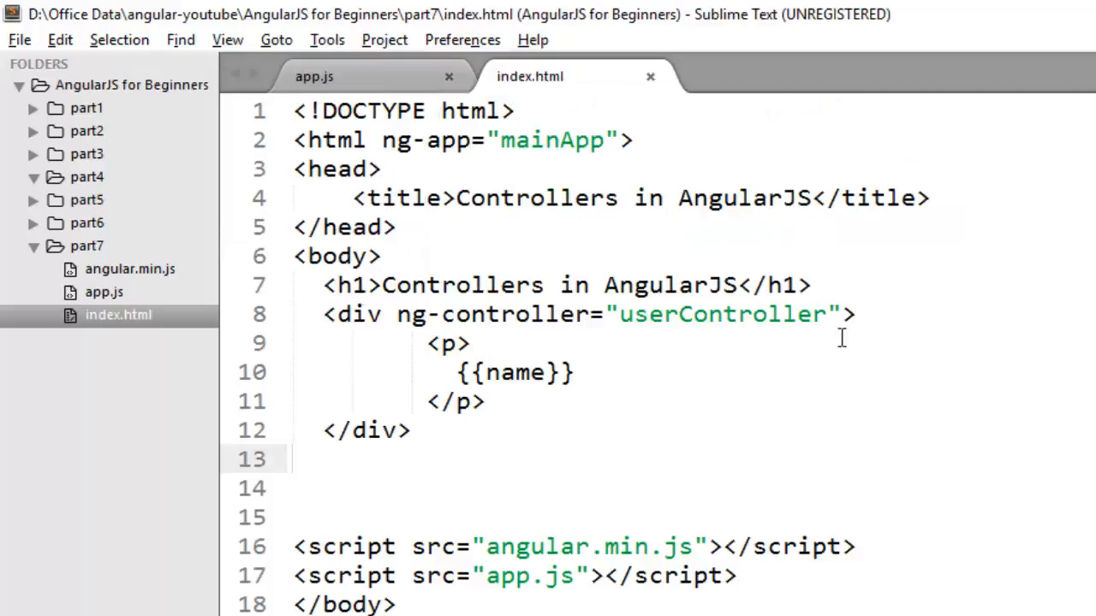
- Add an Update Name button with an empty ng-click attribute inside the controller div
{"action": "type", "text": "<button>Up"}
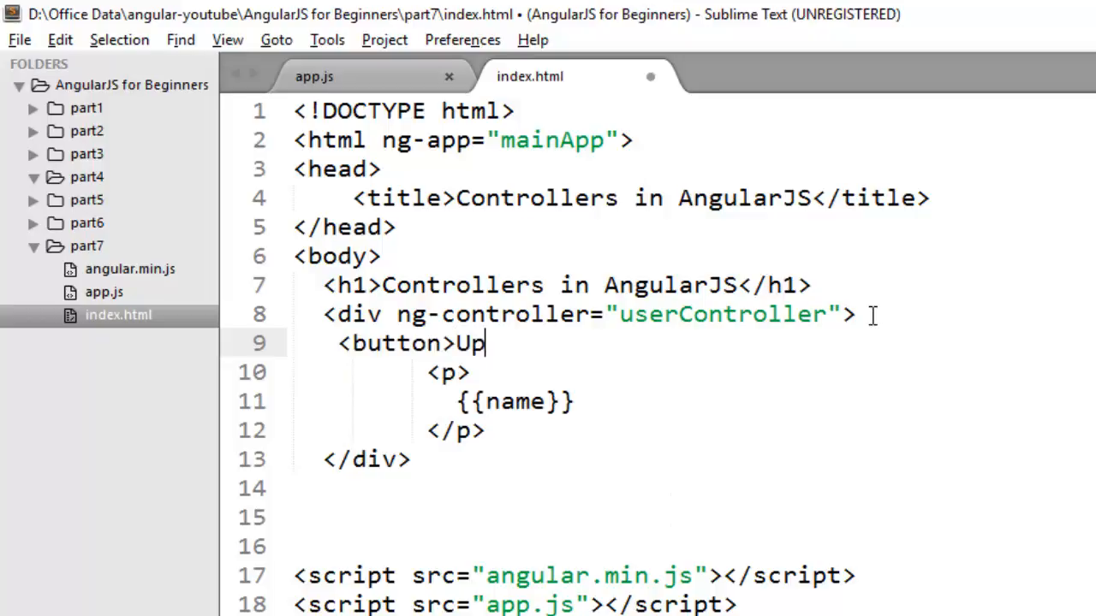
{"action": "type", "text": "date Name</button>"}
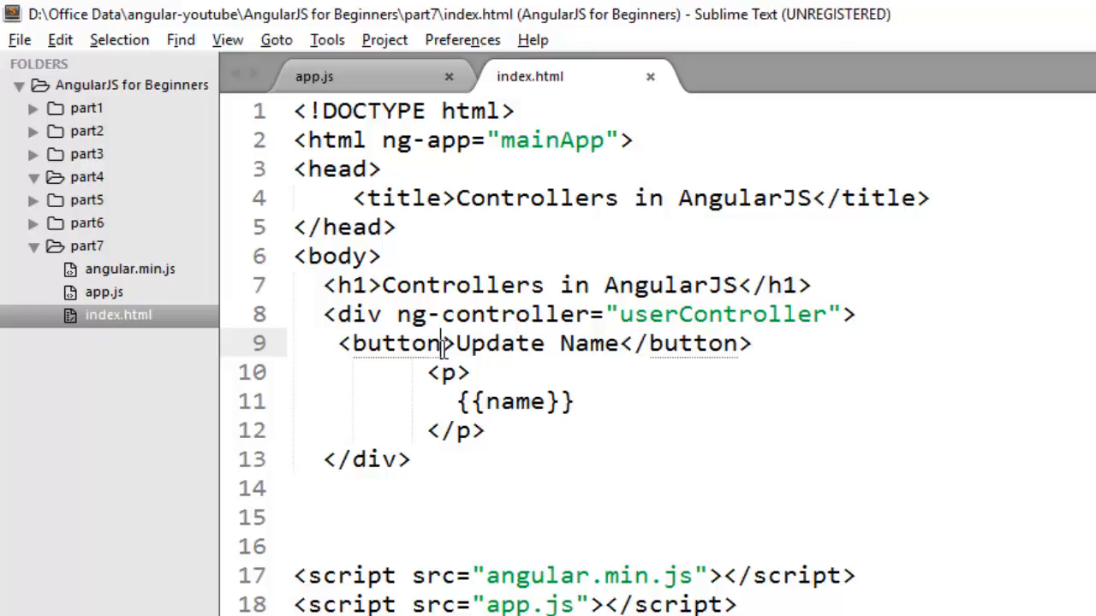
{"action": "type", "text": "\" \""}
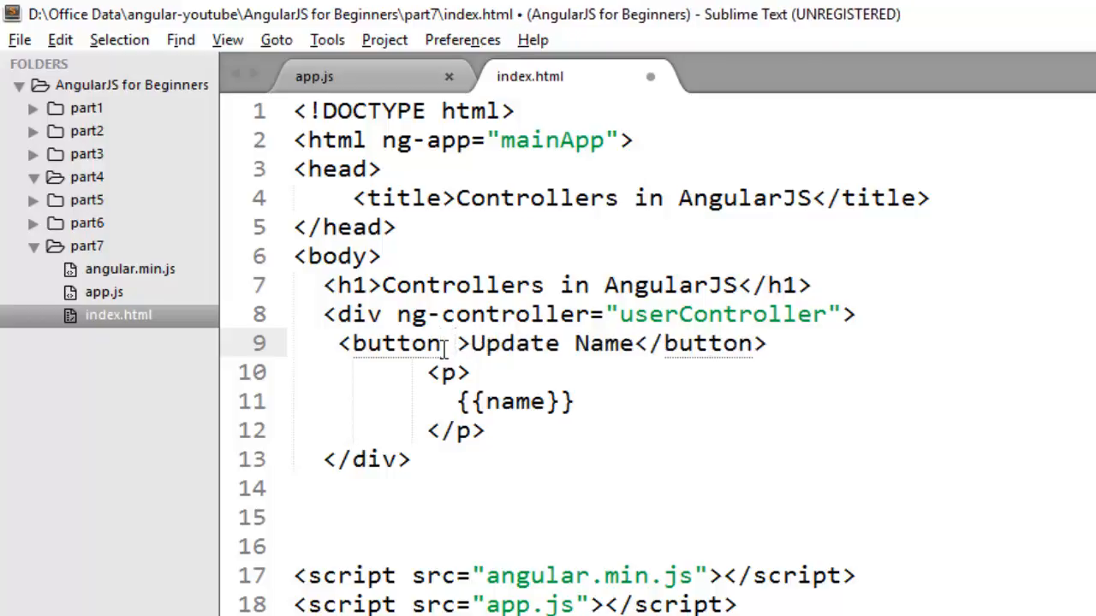
{"action": "type", "text": "ng-"}
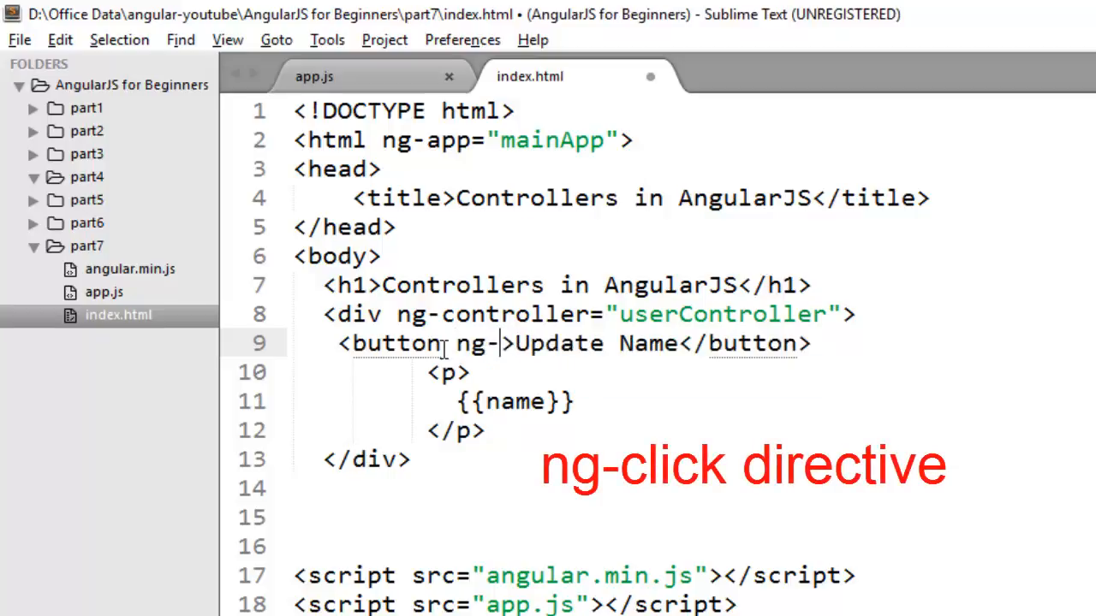
{"action": "type", "text": "click="}
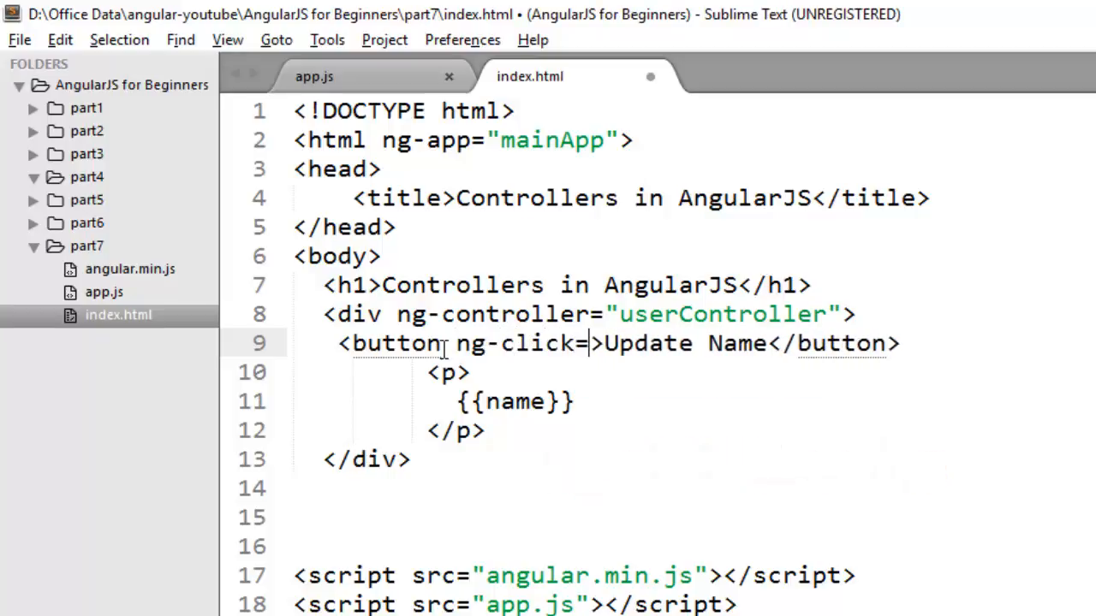
{"action": "type", "text": "\"\""}
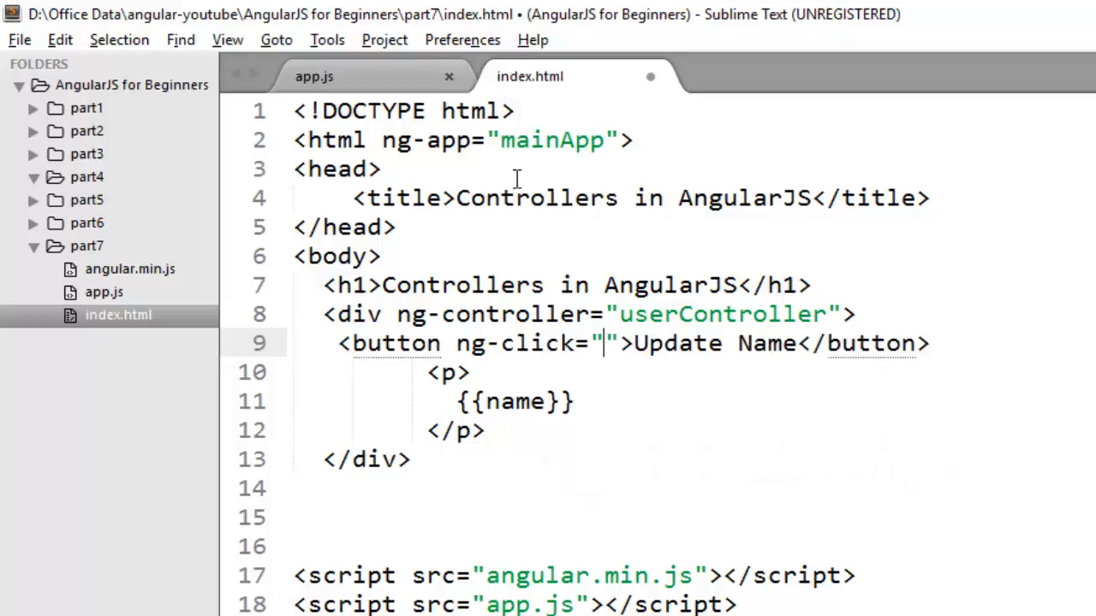
- Set the button's ng-click to updateName() after checking the controller code
{"action": "left_click", "coordinate": [315, 76]}
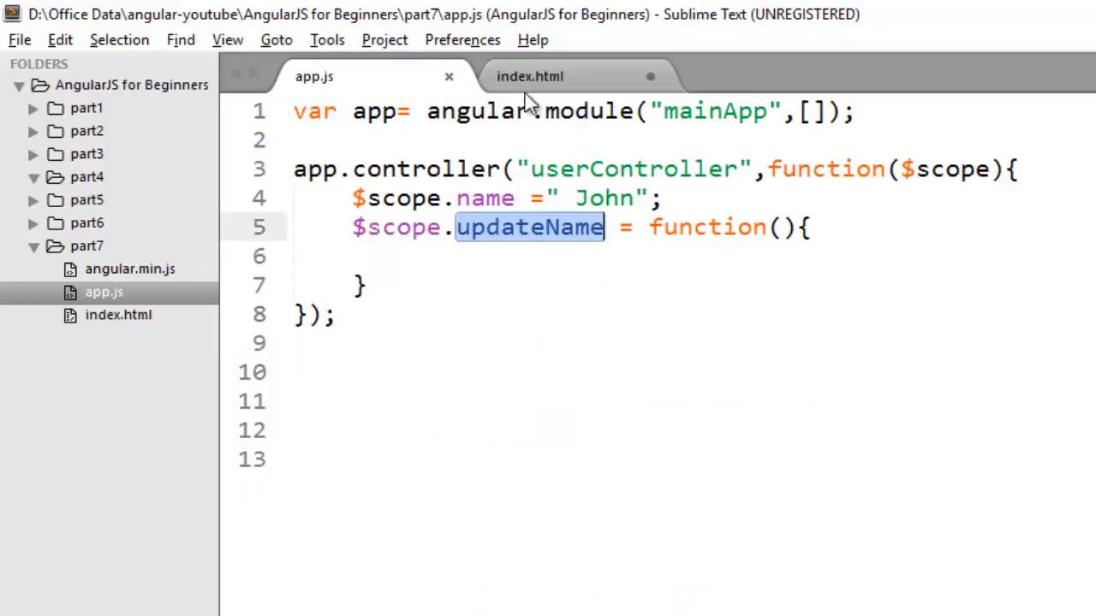
{"action": "left_click", "coordinate": [531, 76]}
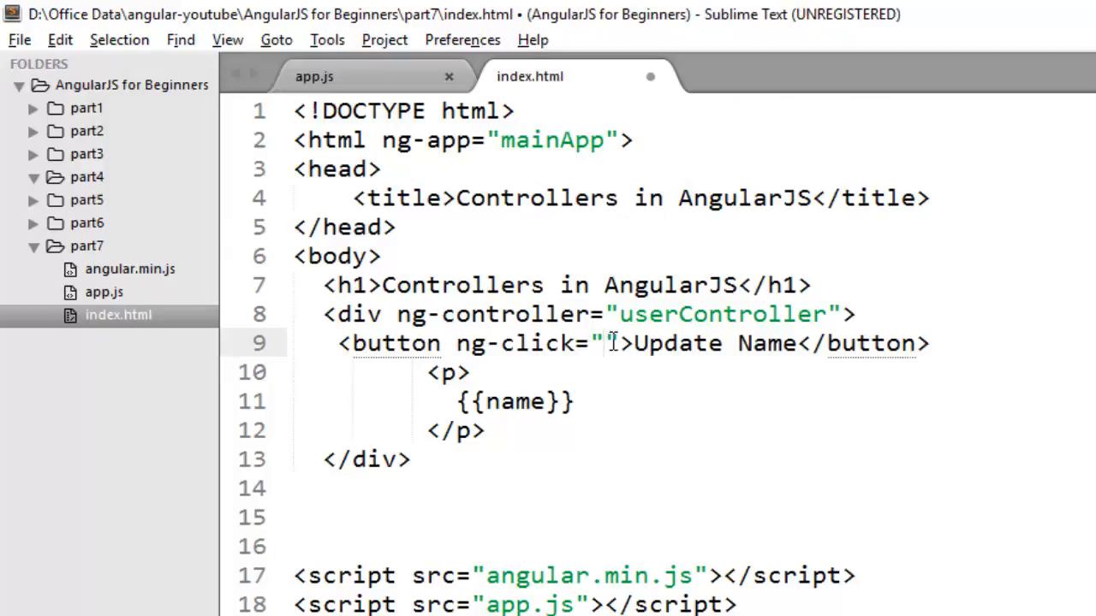
{"action": "type", "text": "updateName()"}
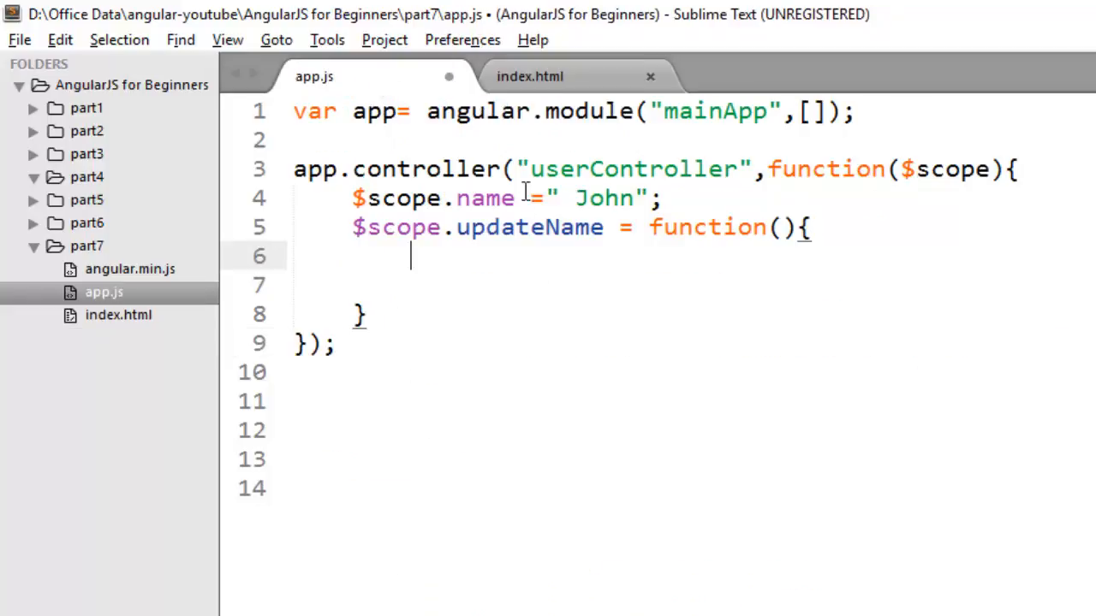
- Make updateName set $scope.name="Peter" and head back toward the browser
{"action": "type", "text": "$s"}
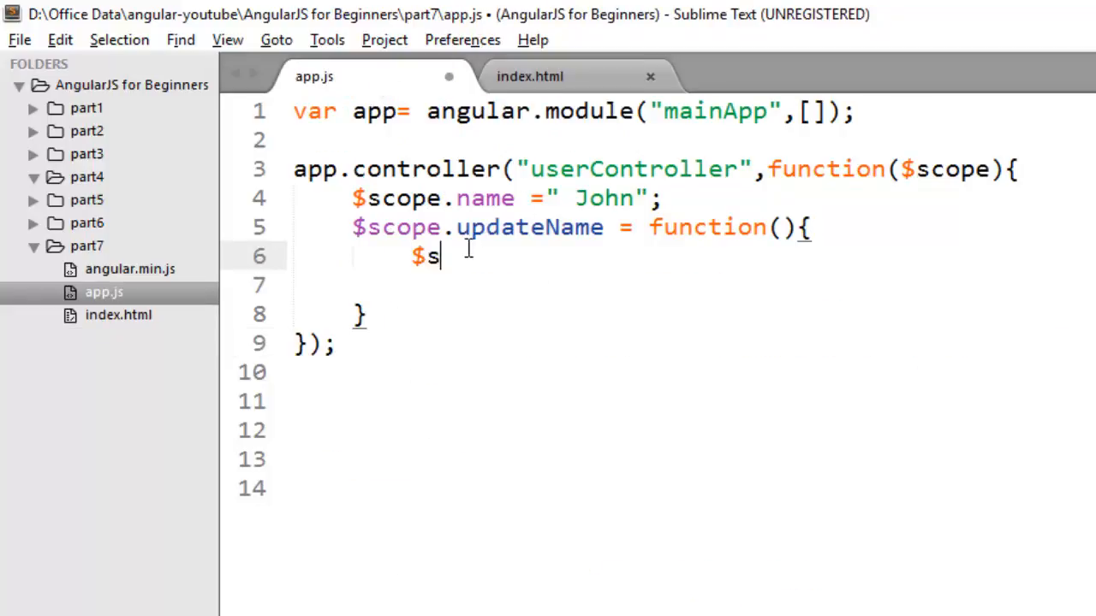
{"action": "type", "text": "cope"}
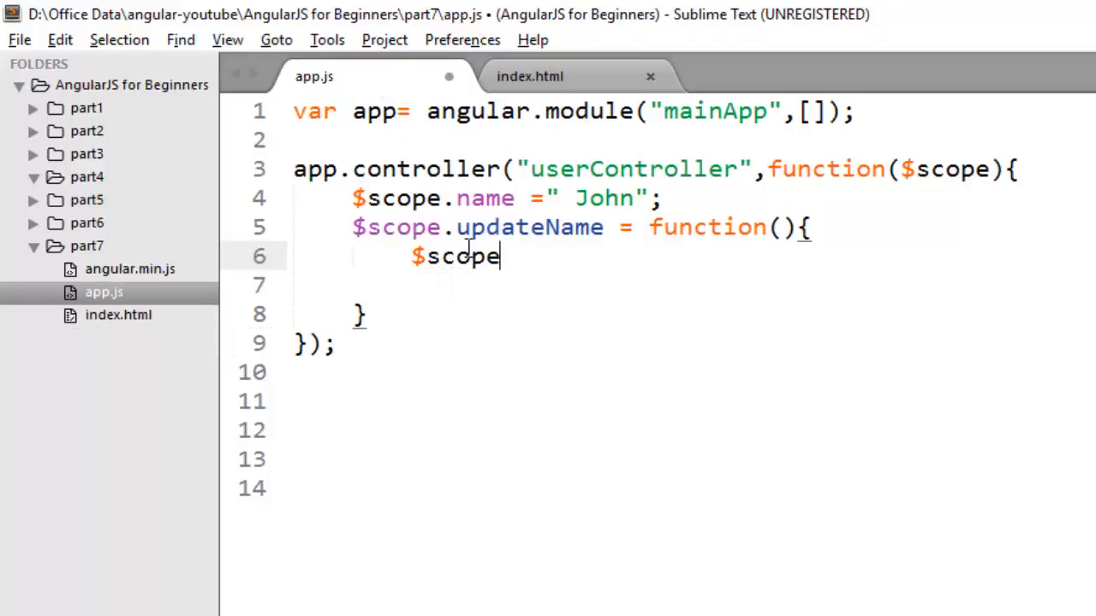
{"action": "type", "text": ".name=\"\""}
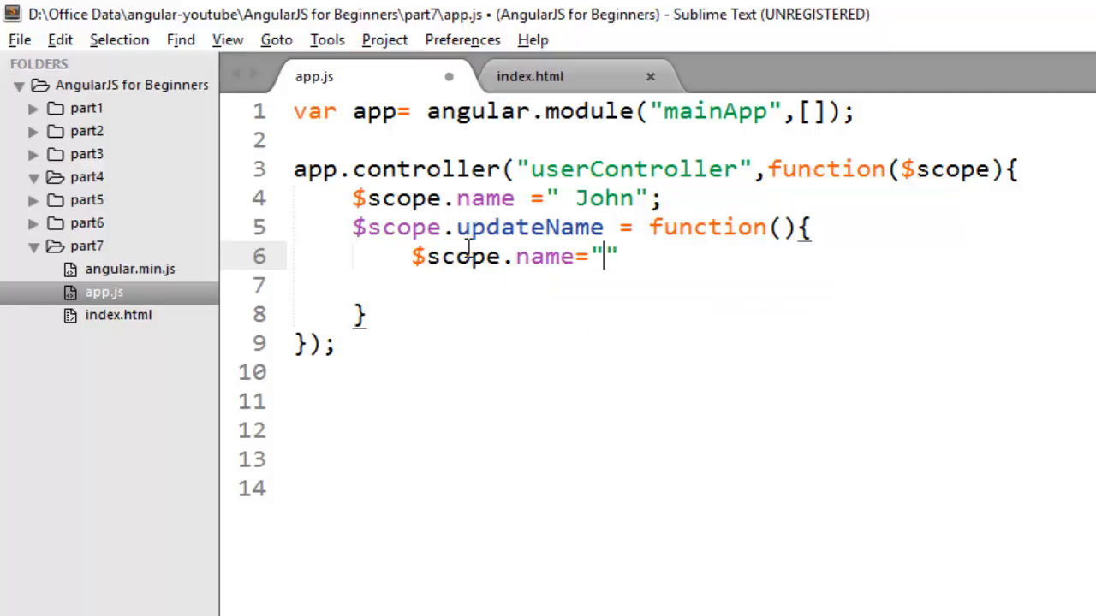
{"action": "type", "text": "Peter"}
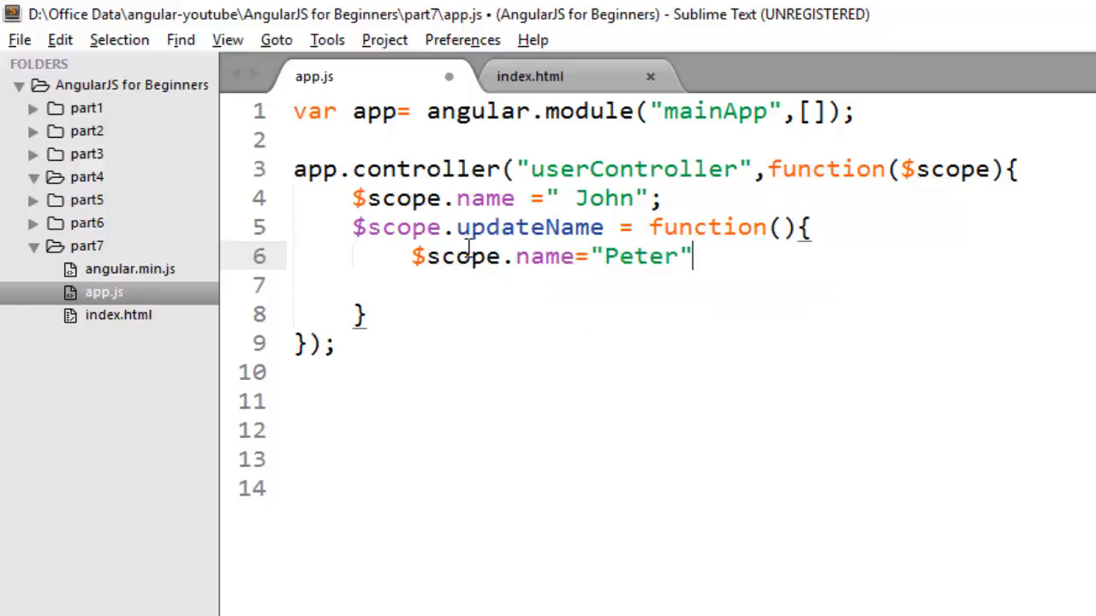
{"action": "key", "text": "alt+tab"}
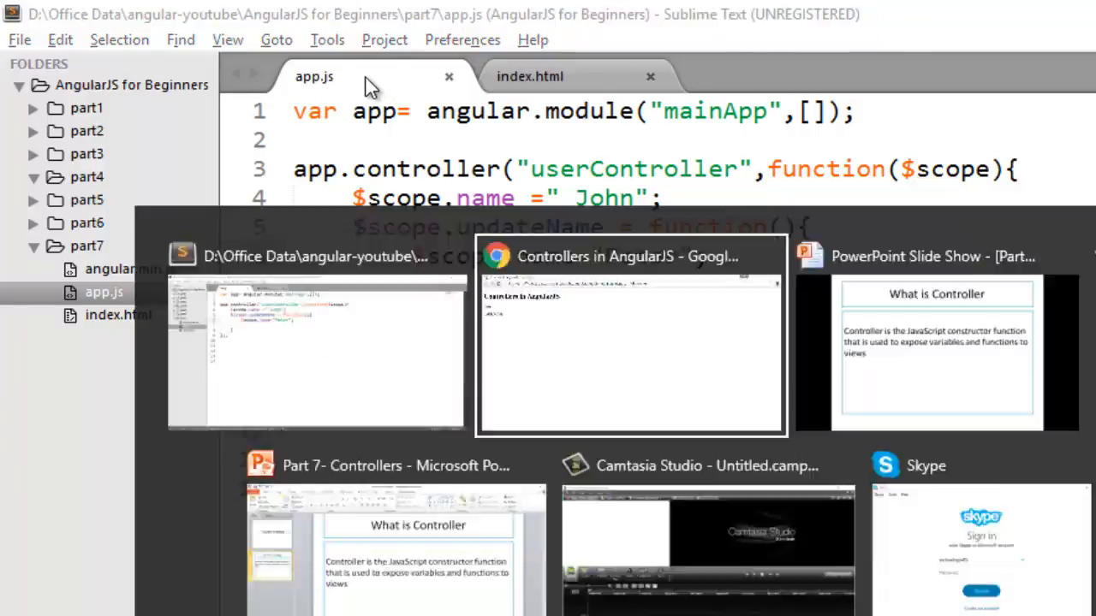
- Switch to Chrome and try the Update Name button; the name still shows John
{"action": "left_click", "coordinate": [630, 257]}
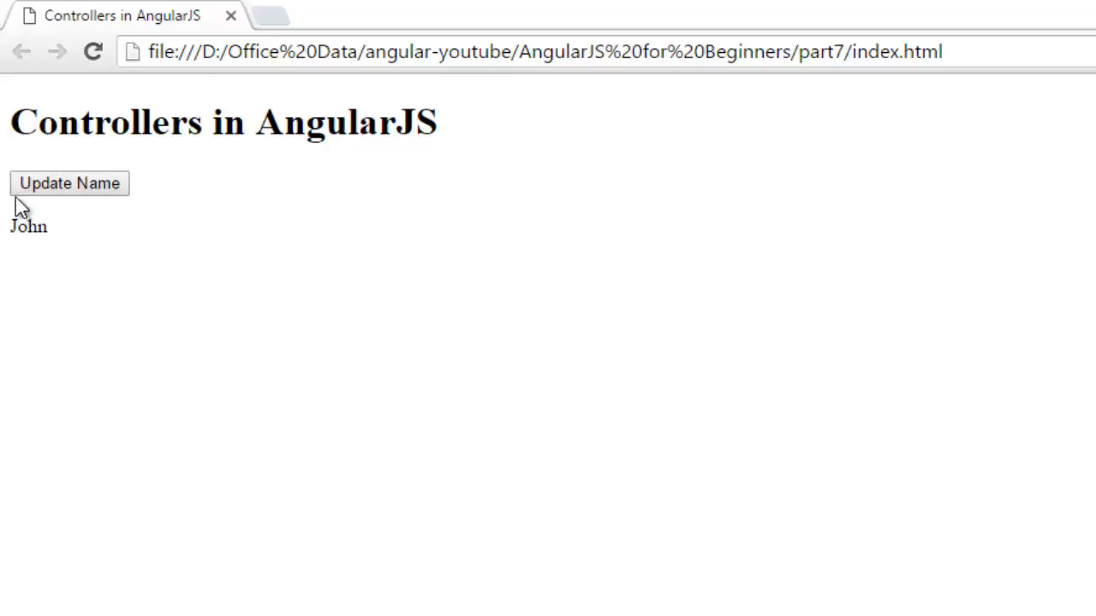
{"action": "mouse_move", "coordinate": [67, 192]}
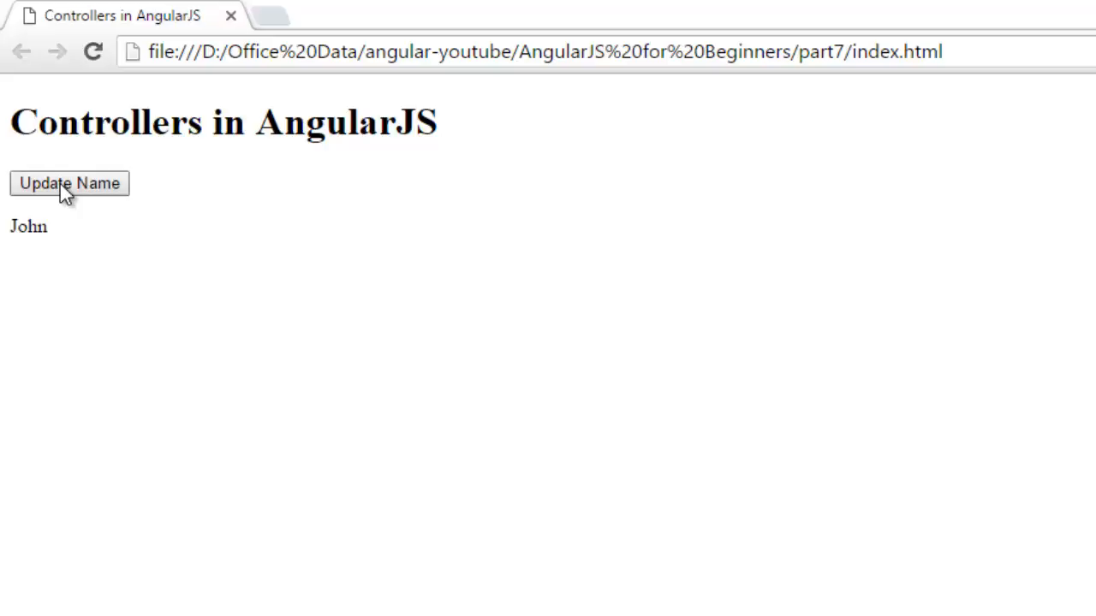
{"action": "left_click", "coordinate": [69, 183]}
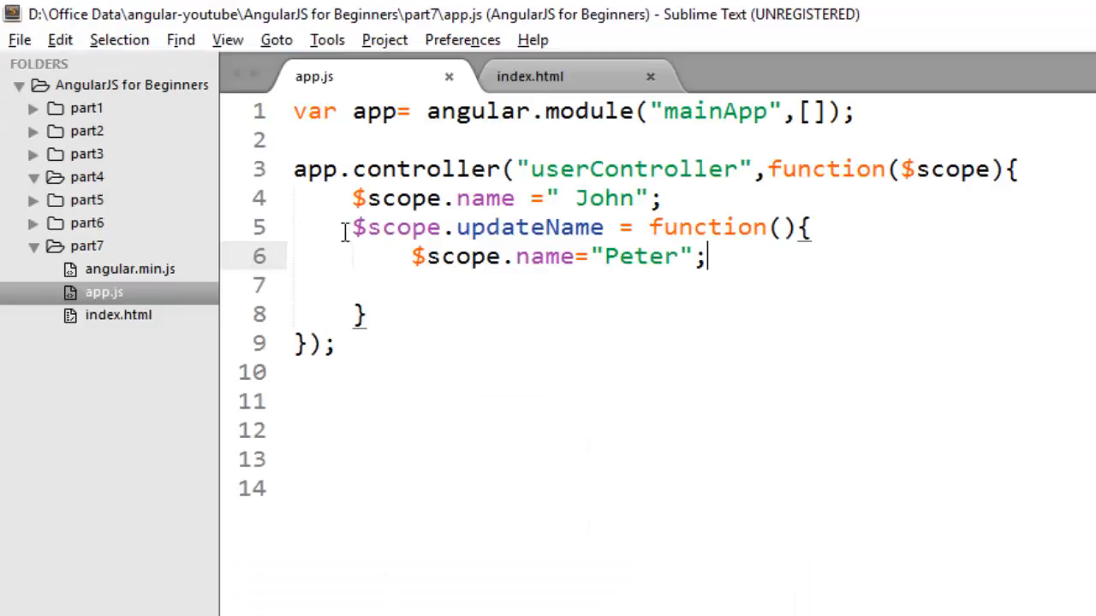
{"action": "left_click", "coordinate": [529, 75]}
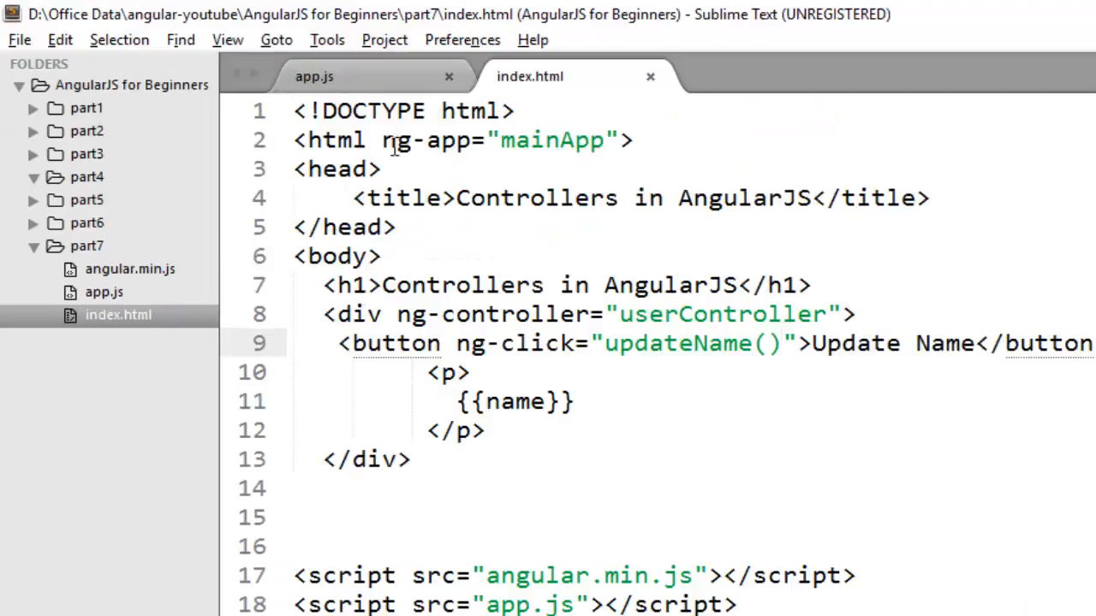
{"action": "left_click", "coordinate": [315, 76]}
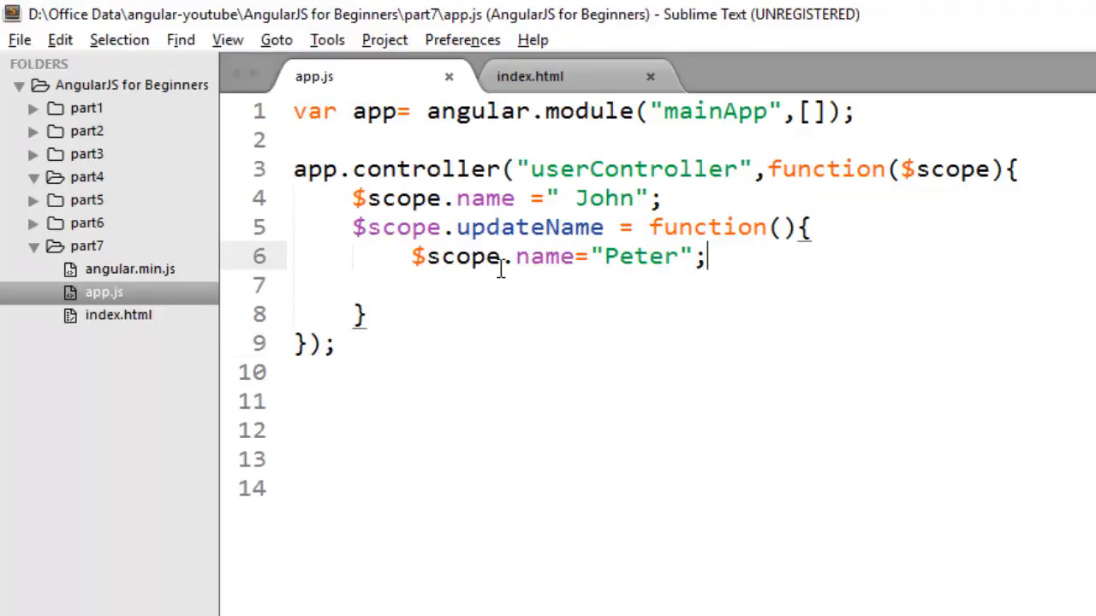